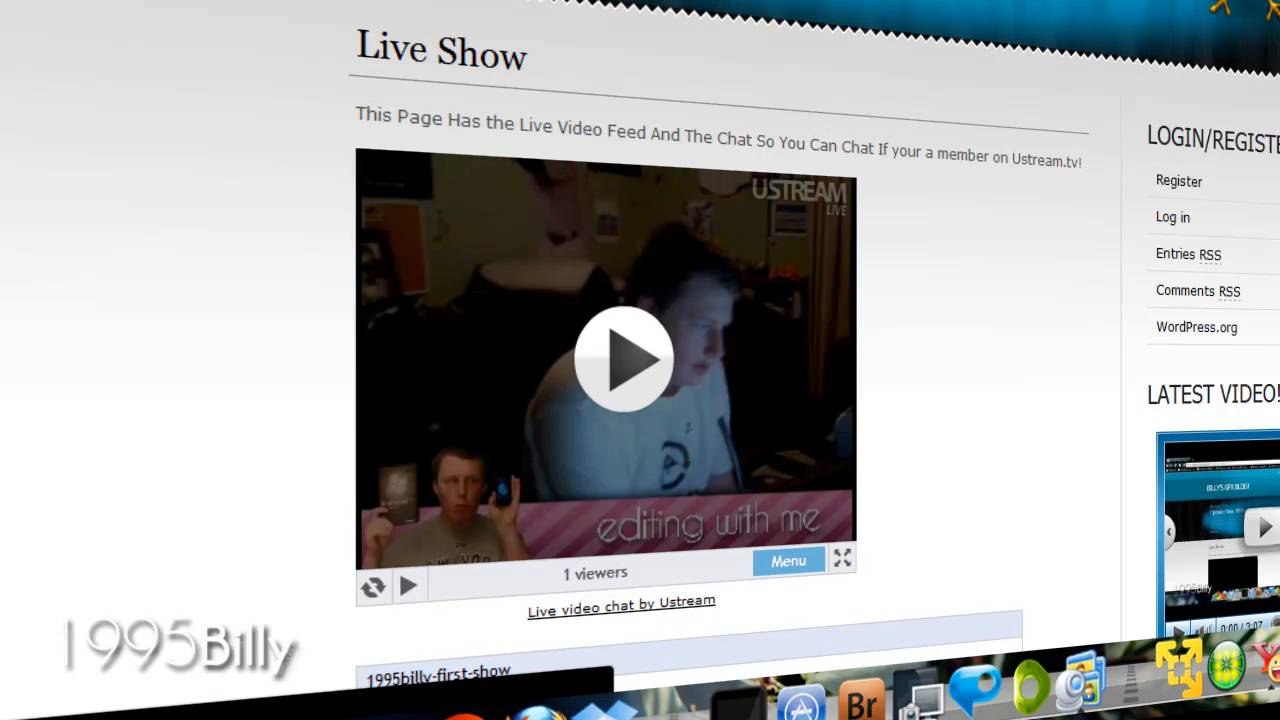
Scroll to the embedded Ustream player and start playing the live broadcast.
{"action": "scroll", "scroll_direction": "up", "scroll_amount": 3}
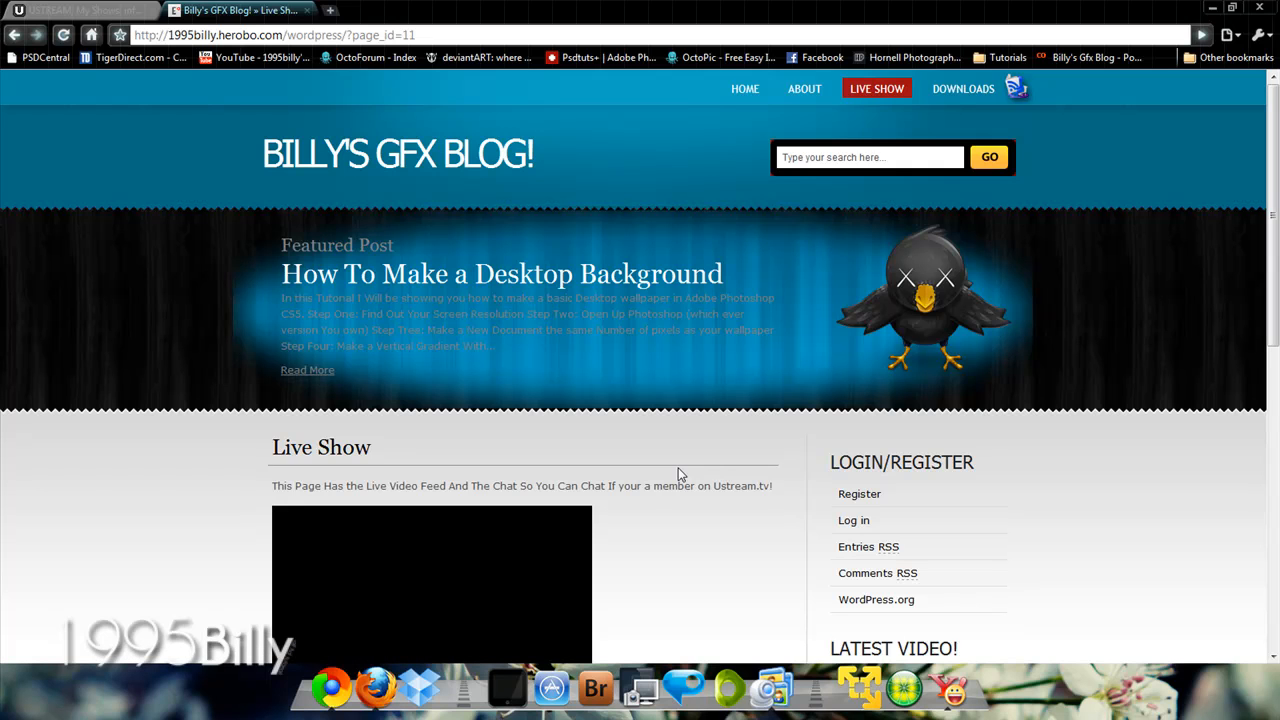
{"action": "scroll", "scroll_direction": "down", "scroll_amount": 3}
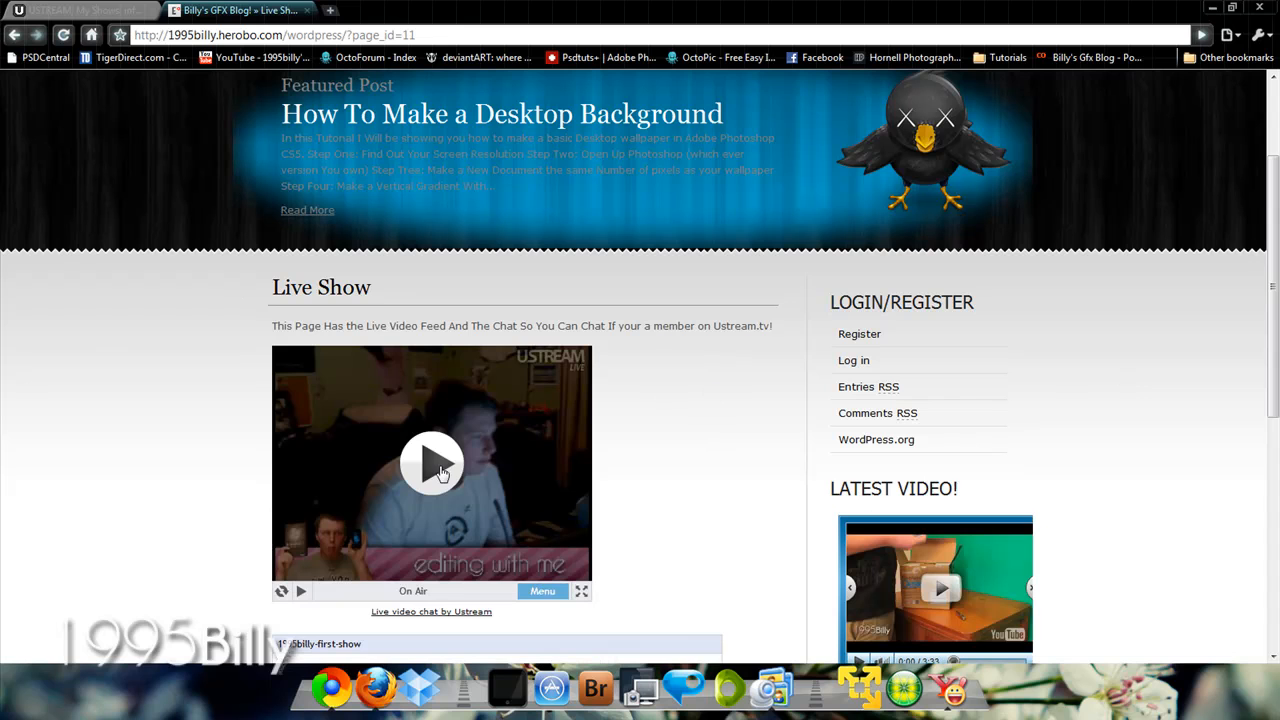
{"action": "left_click", "coordinate": [432, 464]}
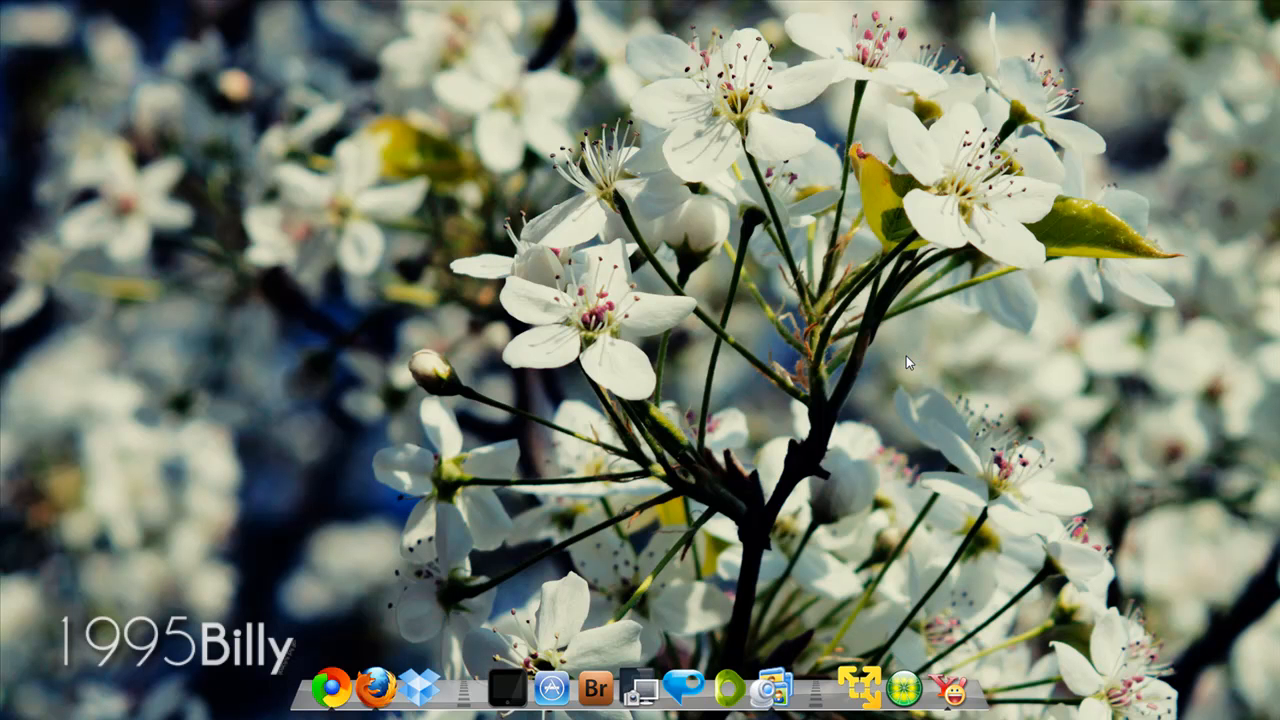
Launch Photoshop from the dock and bring up its File commands.
{"action": "left_click", "coordinate": [594, 688]}
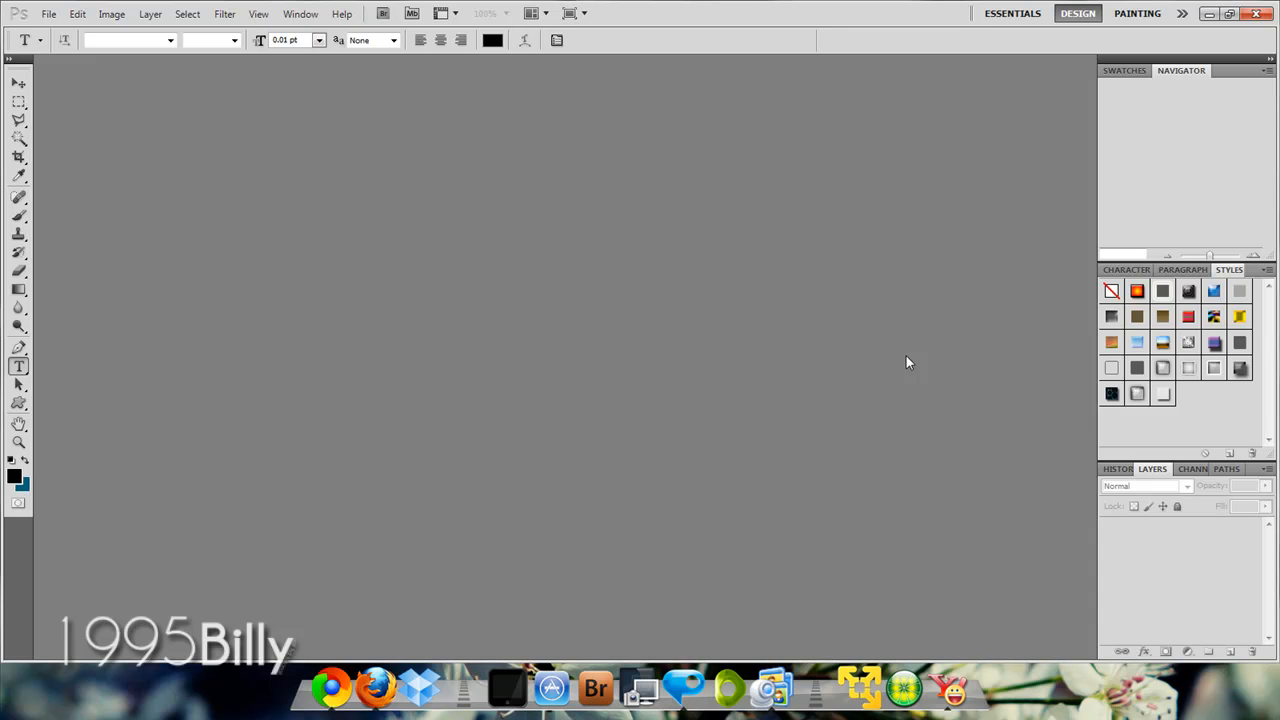
{"action": "mouse_move", "coordinate": [52, 18]}
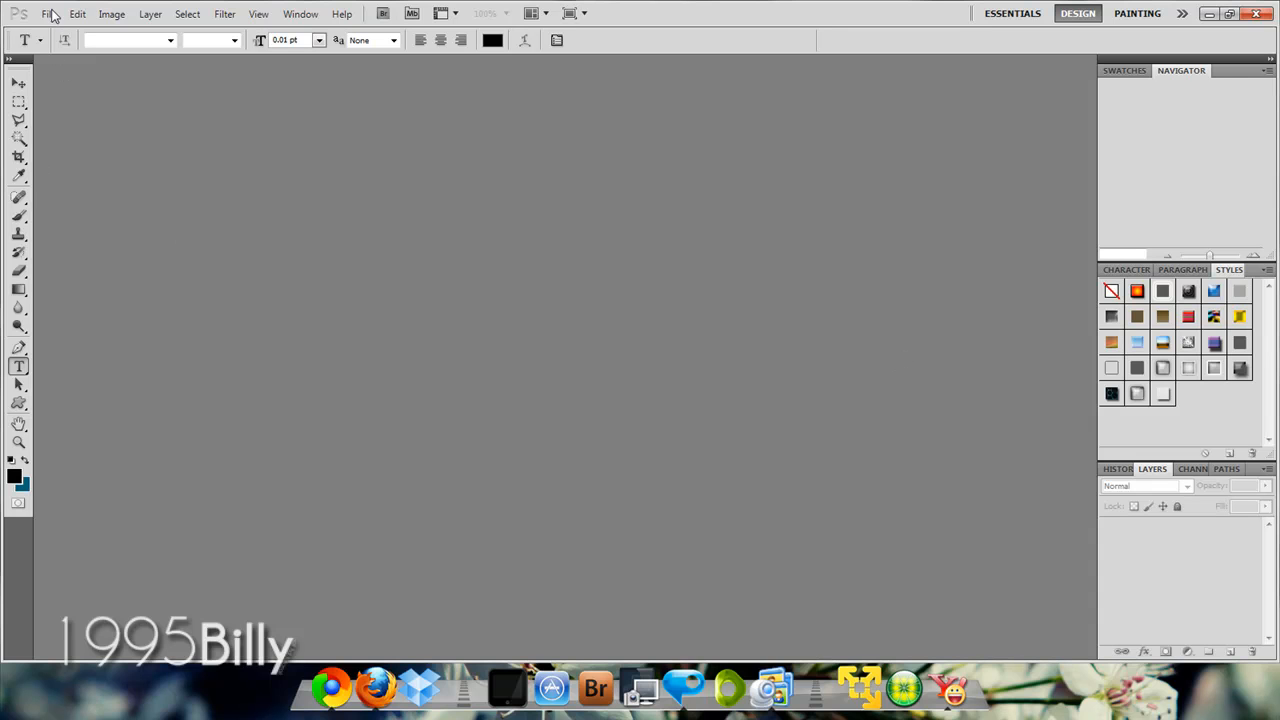
{"action": "left_click", "coordinate": [48, 12]}
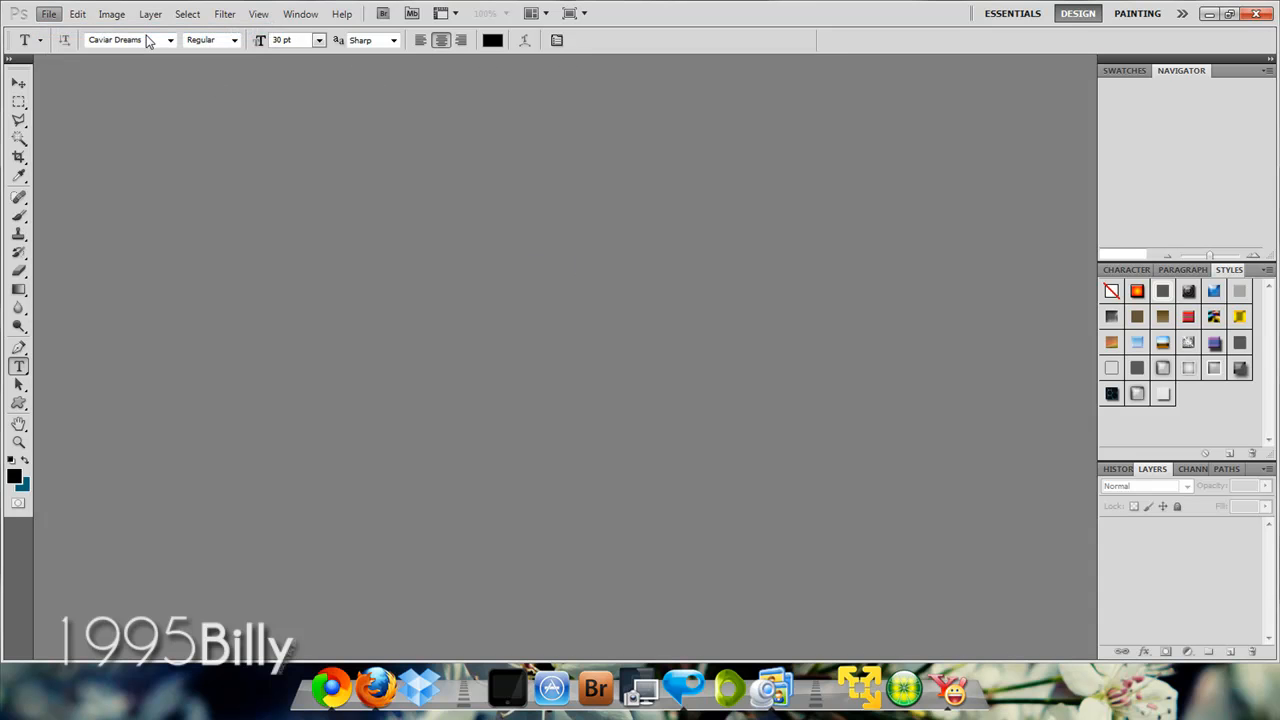
Create a new blank document 640 pixels wide by 480 pixels tall.
{"action": "left_click", "coordinate": [48, 12]}
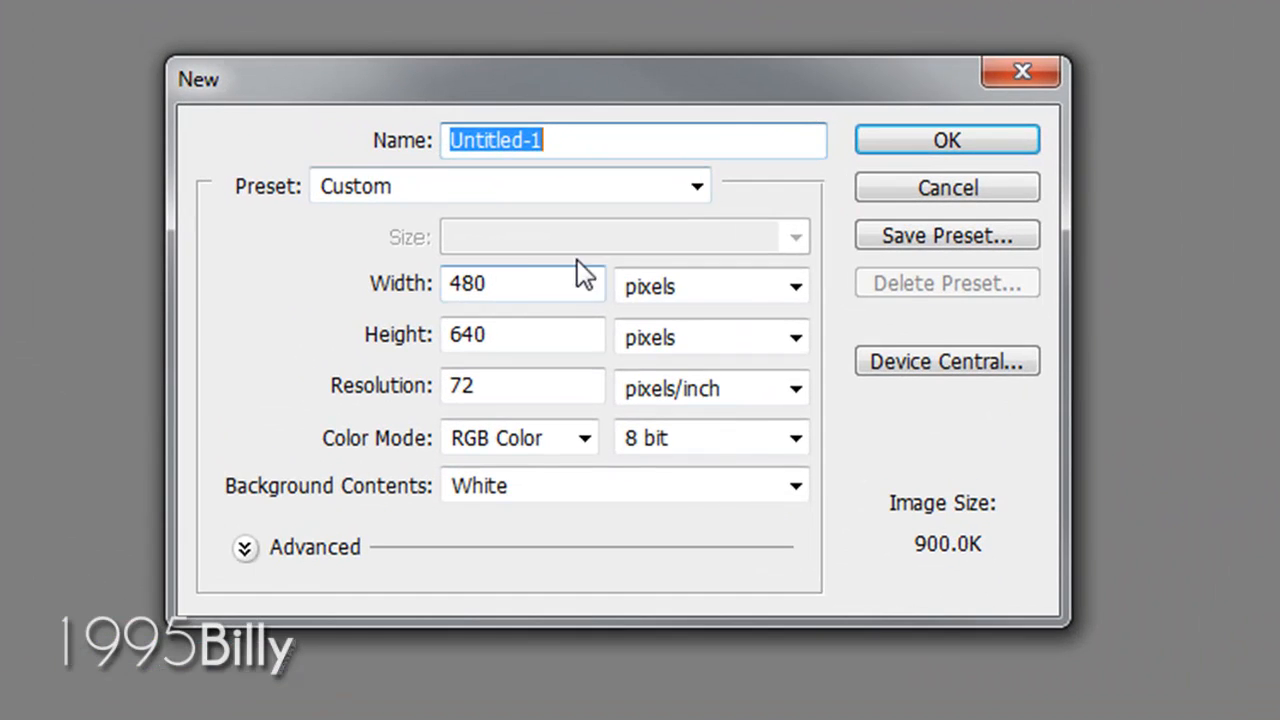
{"action": "left_click", "coordinate": [520, 284]}
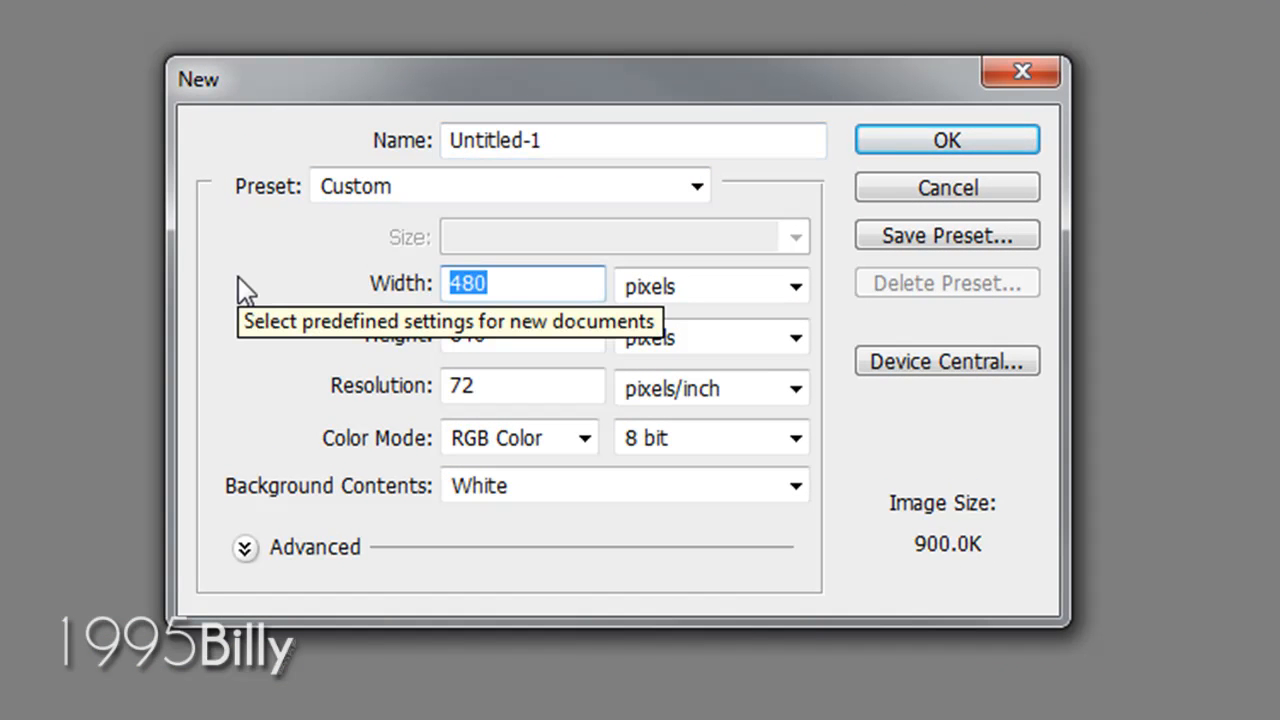
{"action": "type", "text": "640"}
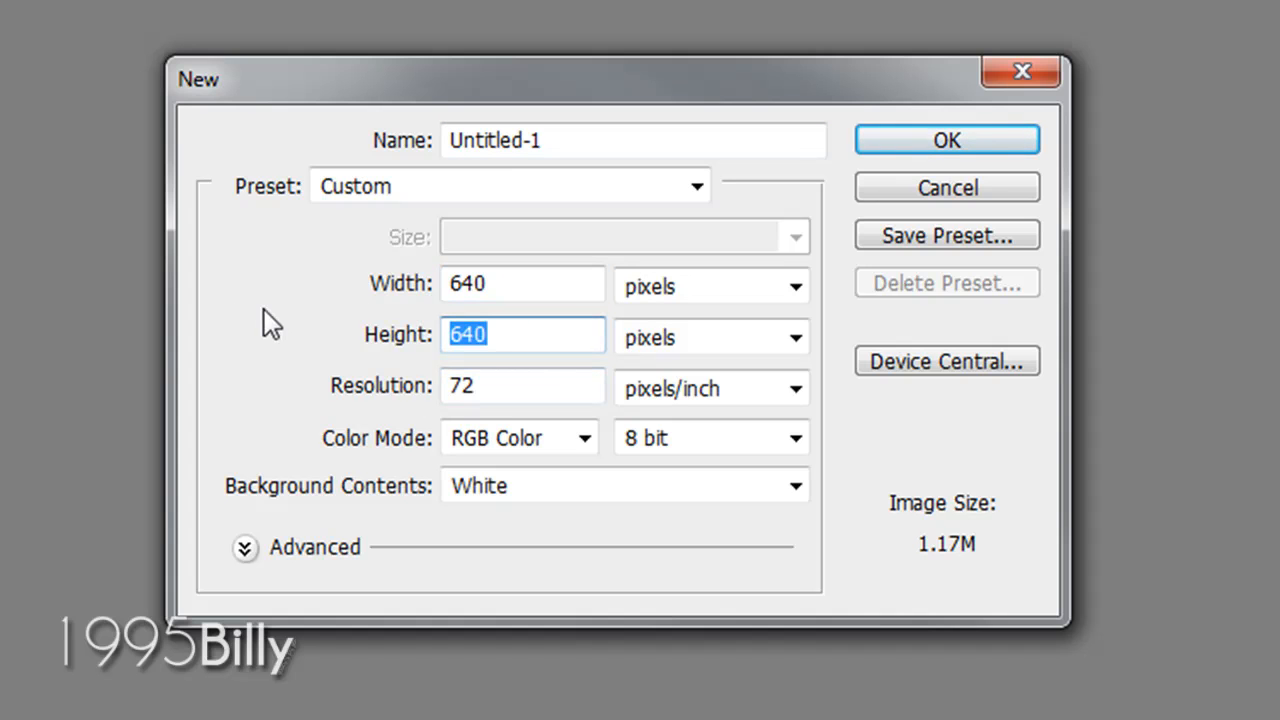
{"action": "type", "text": "480"}
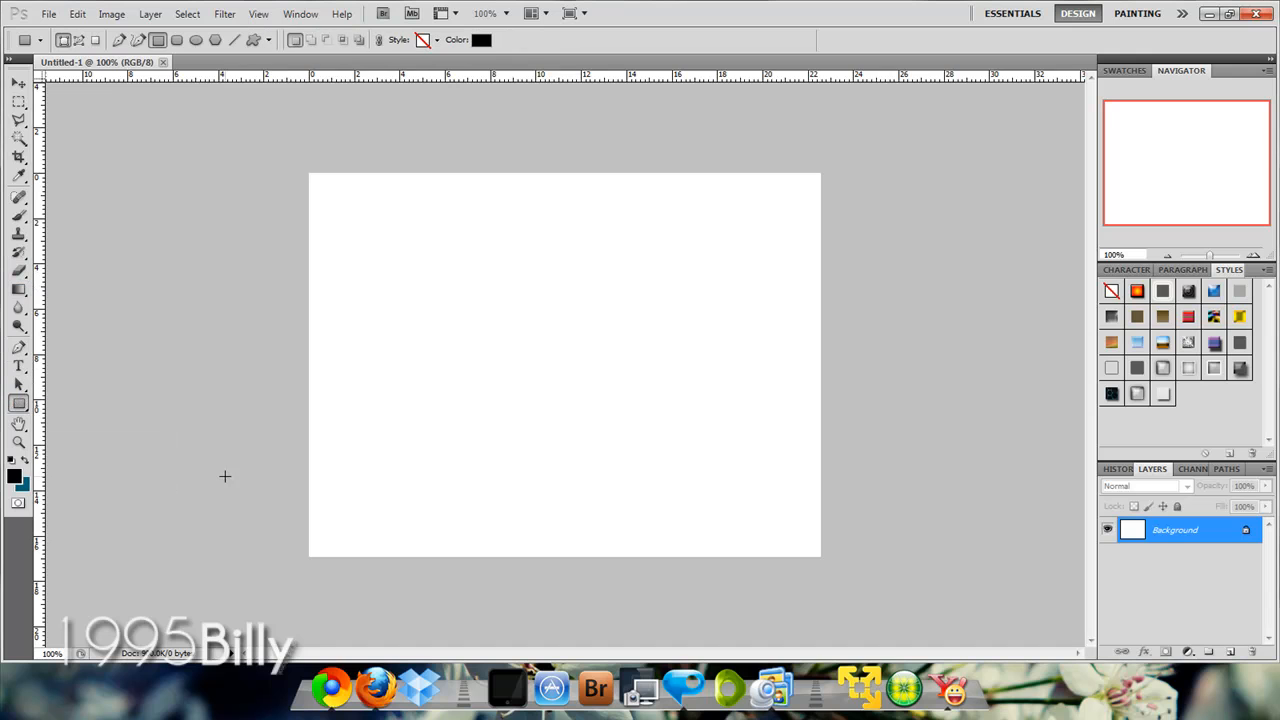
{"action": "mouse_move", "coordinate": [326, 532]}
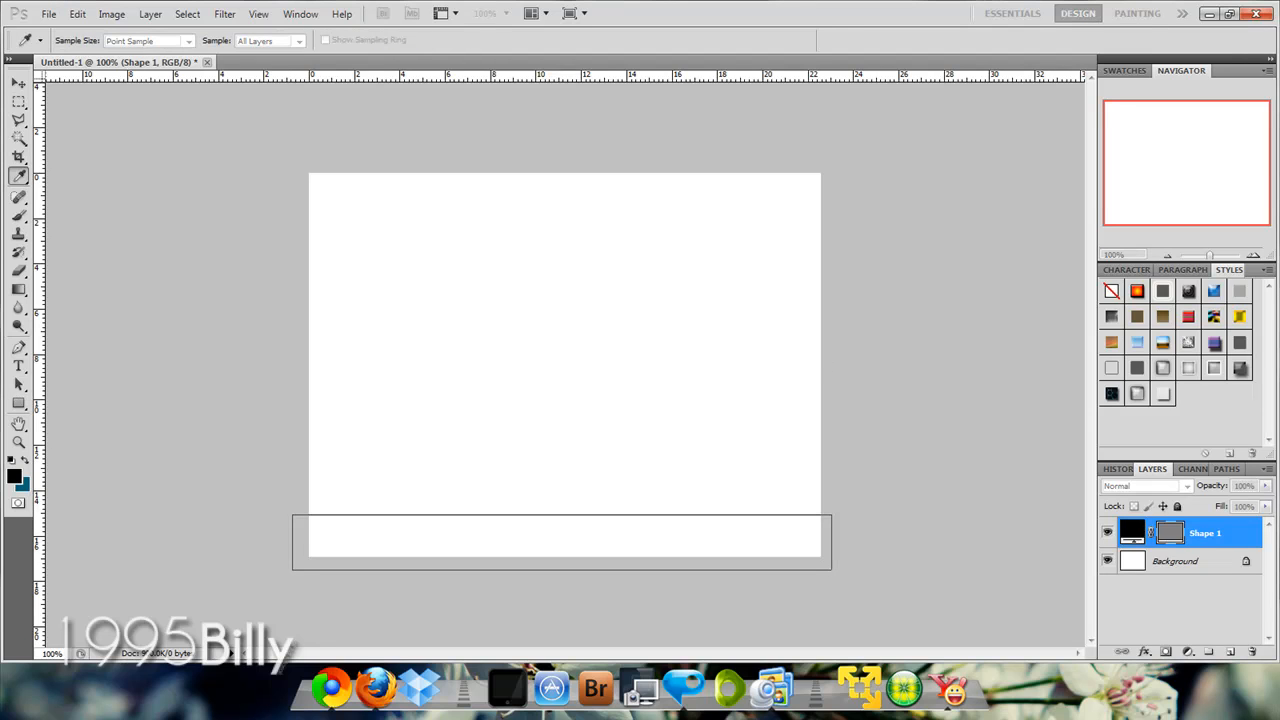
Colour the bottom banner shape white and apply a Gradient Overlay layer style to it.
{"action": "left_click", "coordinate": [18, 402]}
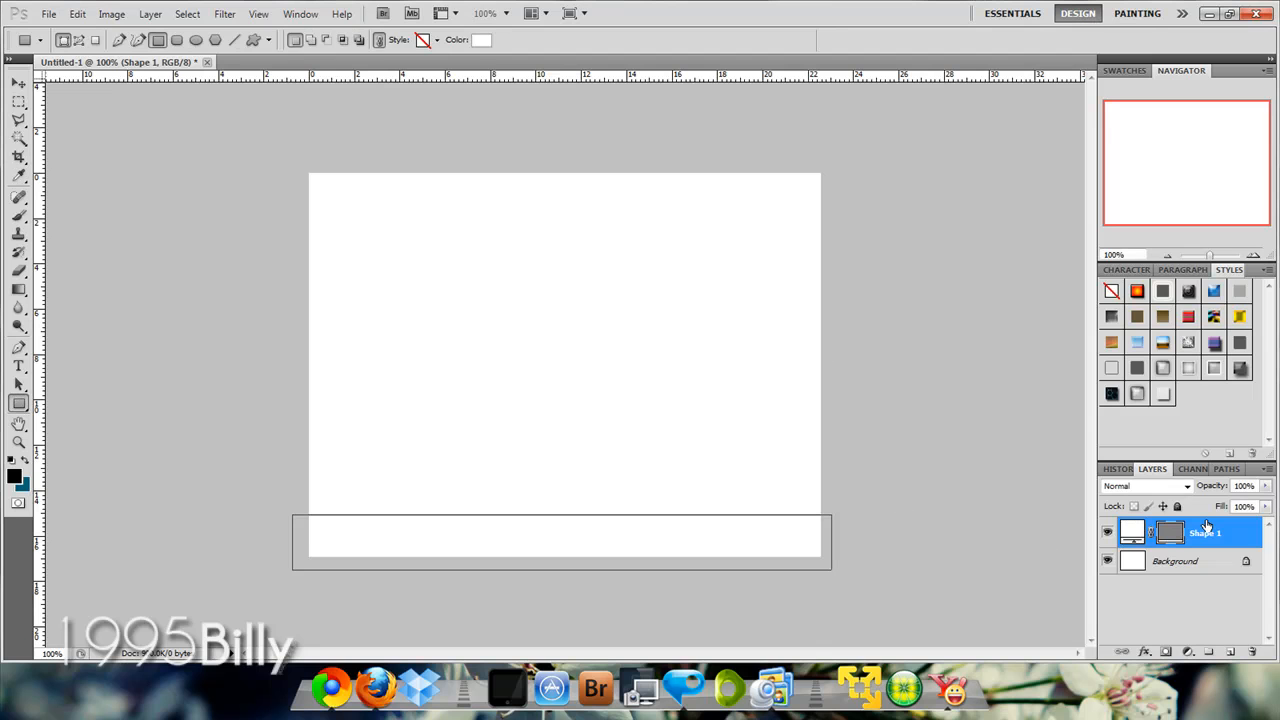
{"action": "double_click", "coordinate": [1168, 532]}
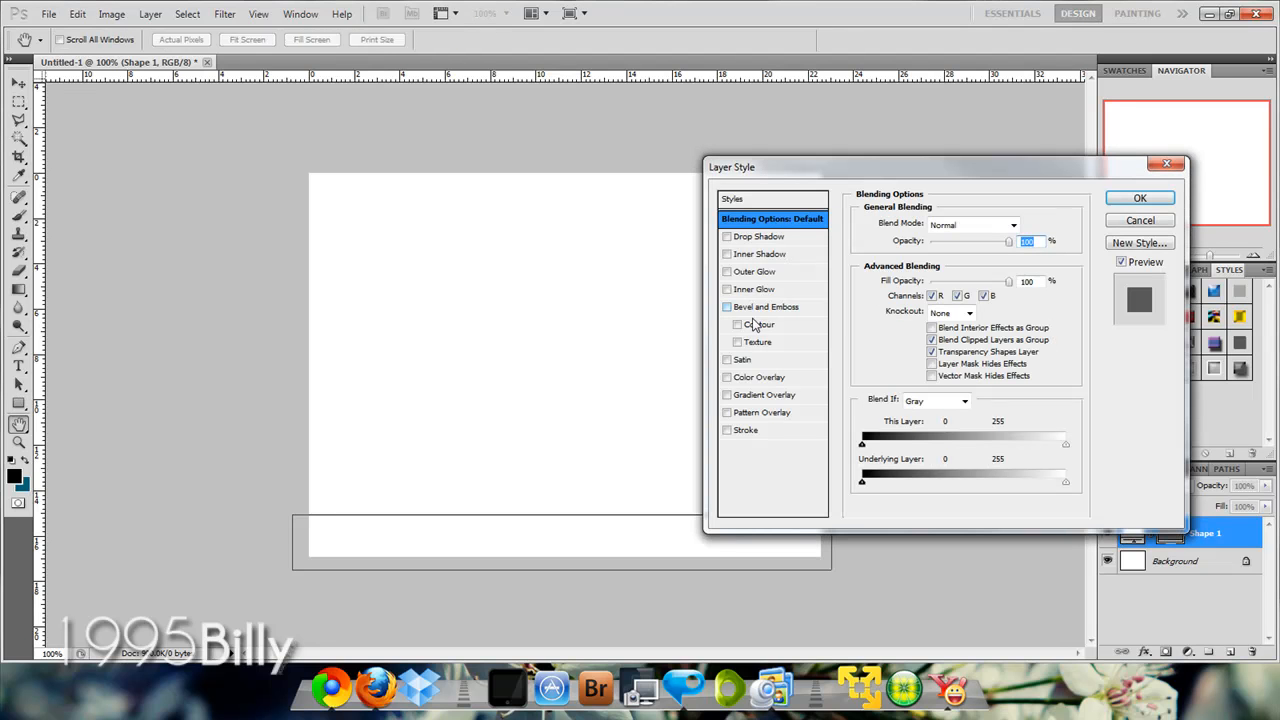
{"action": "left_click", "coordinate": [728, 394]}
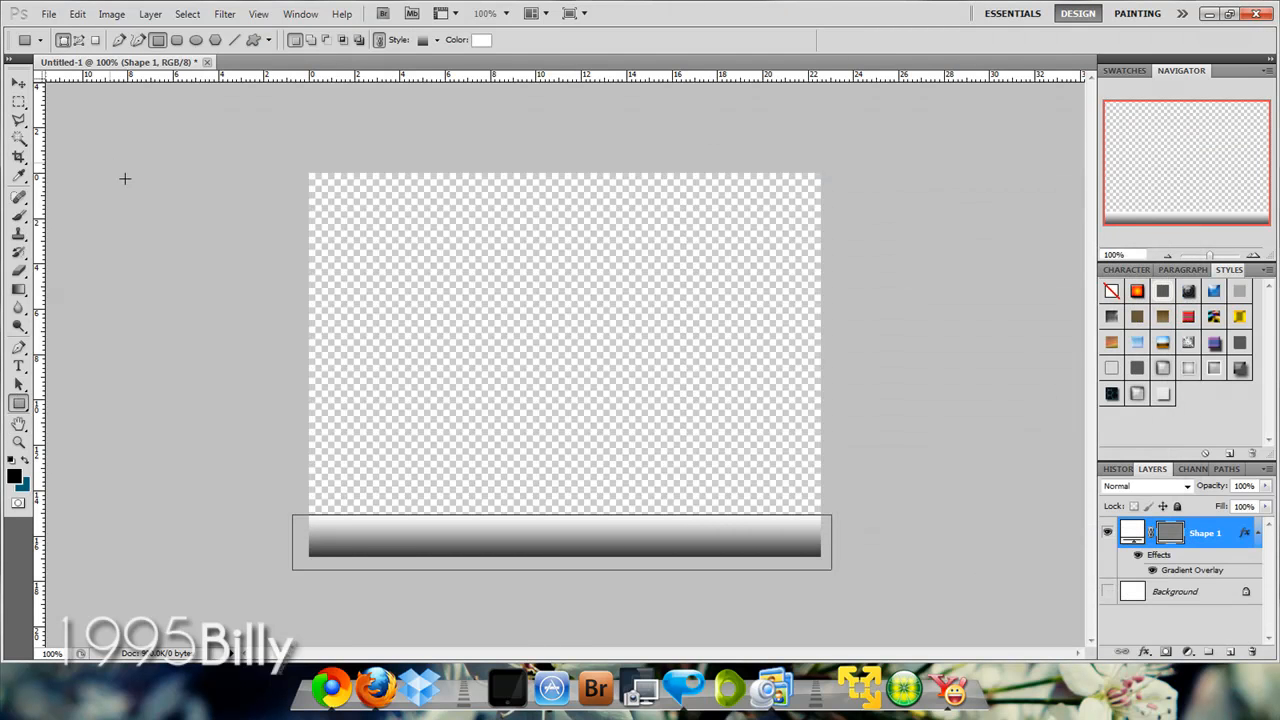
Add the title text 'iKandy GFX' on the banner with the Type tool.
{"action": "left_click", "coordinate": [18, 366]}
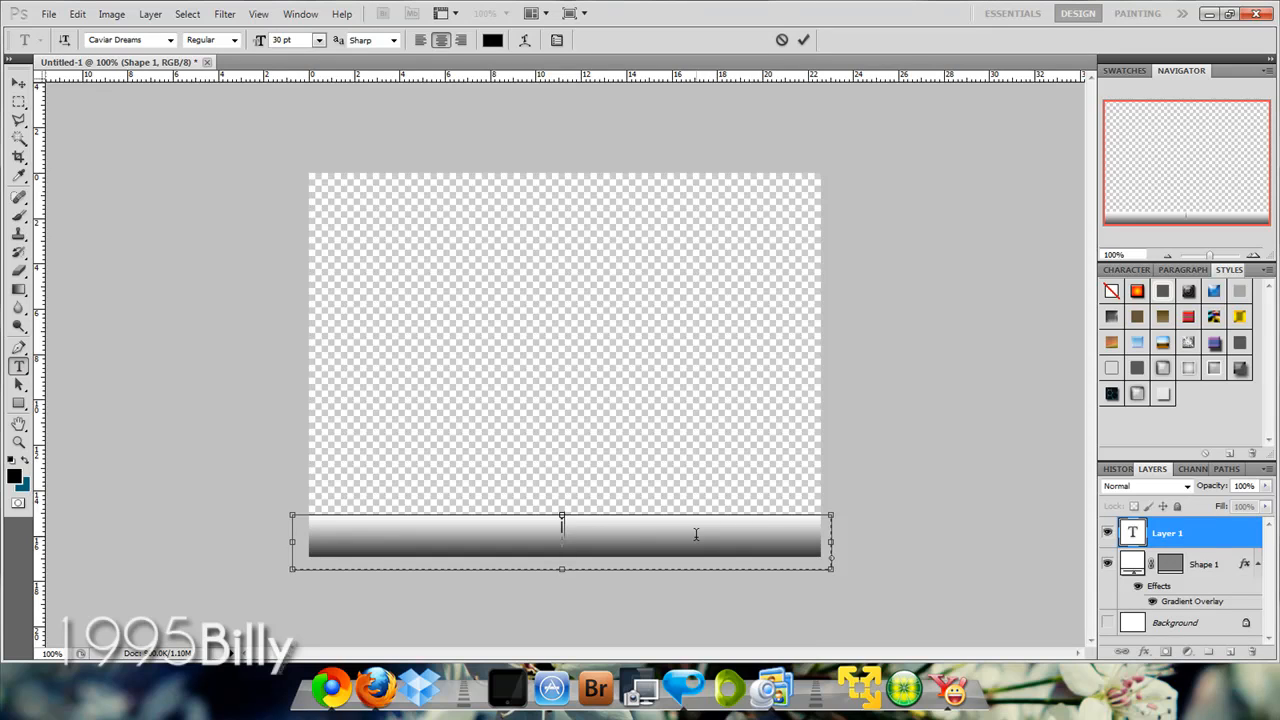
{"action": "type", "text": "iKandy!"}
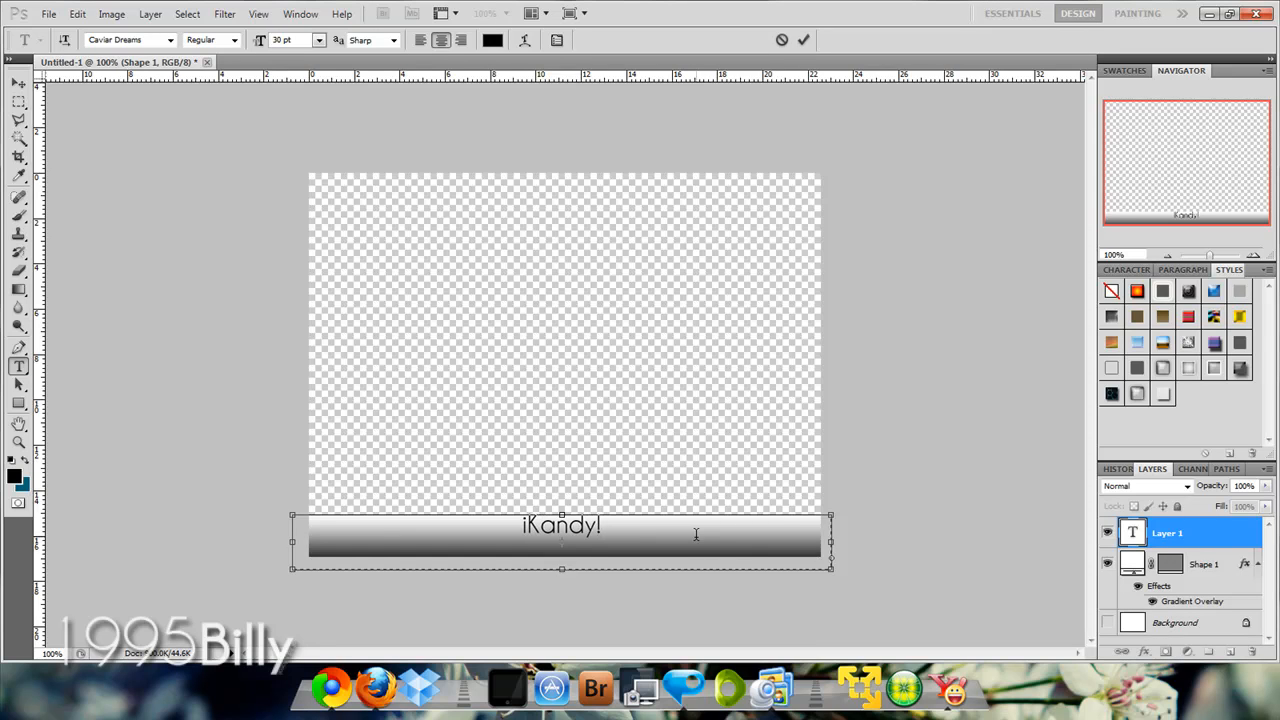
{"action": "type", "text": "GH"}
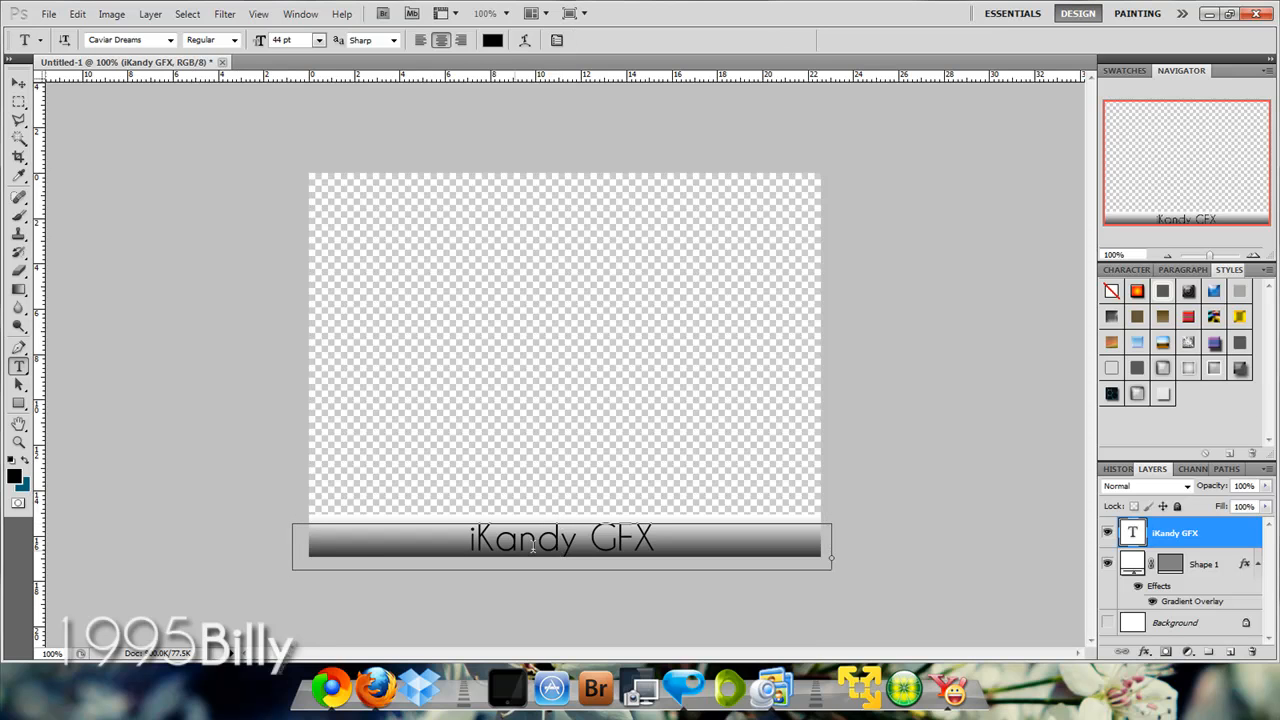
Commit the title text and start saving the overlay image.
{"action": "left_click", "coordinate": [1176, 622]}
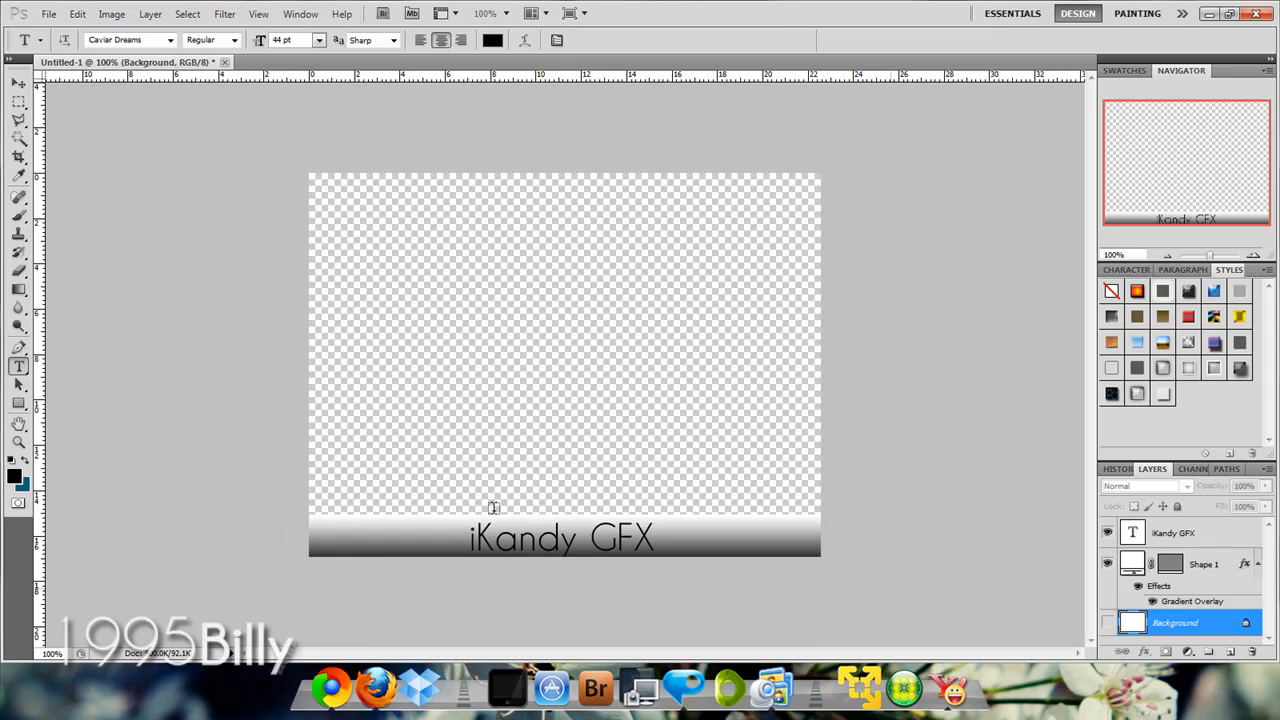
{"action": "mouse_move", "coordinate": [340, 190]}
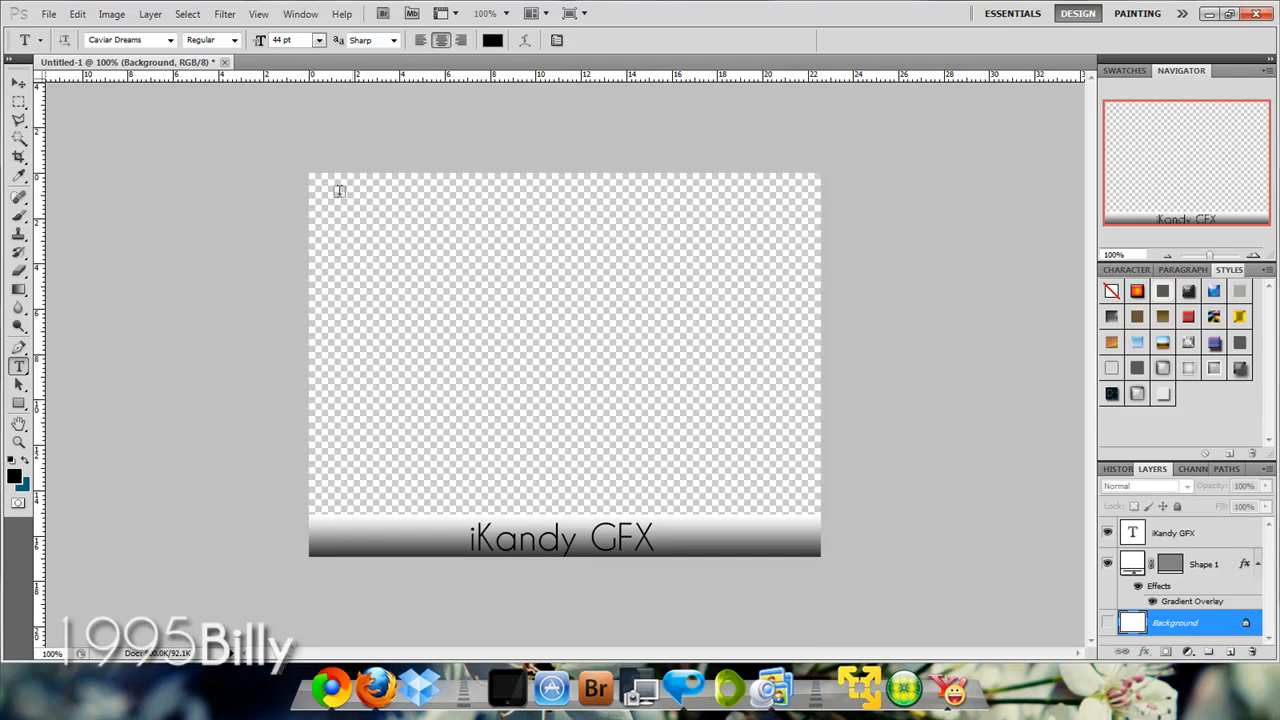
{"action": "mouse_move", "coordinate": [456, 312]}
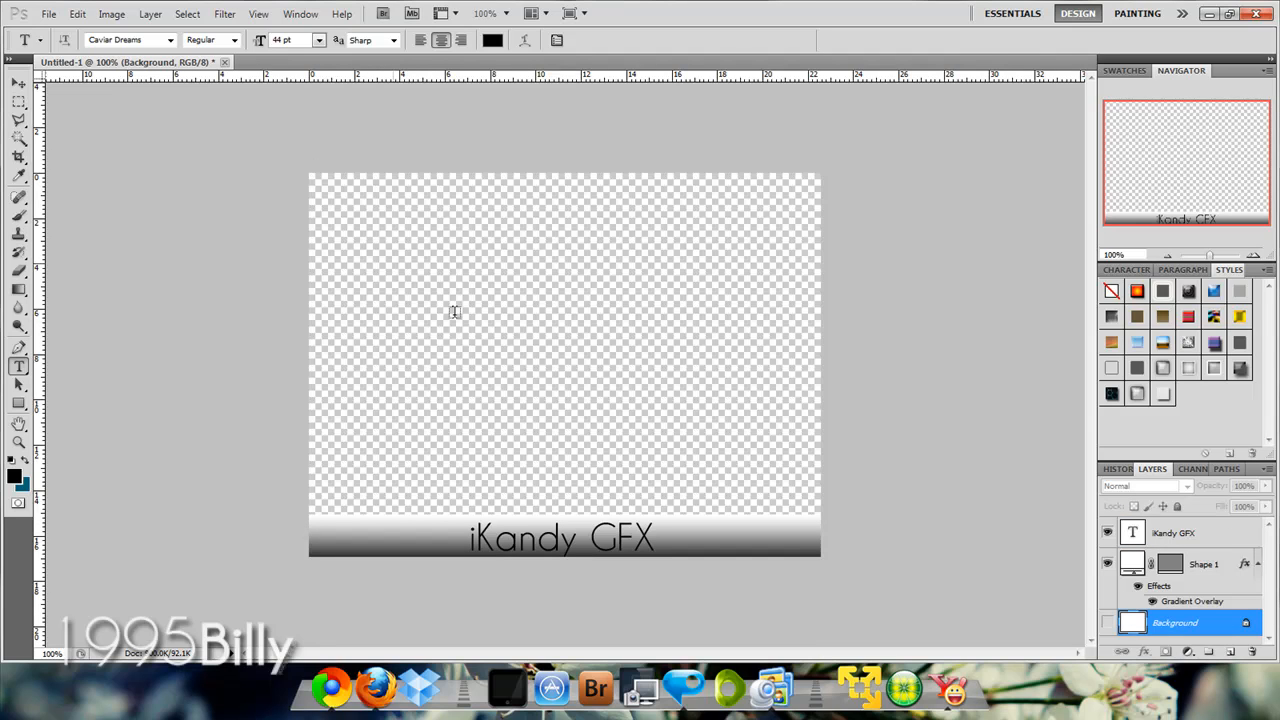
{"action": "mouse_move", "coordinate": [30, 56]}
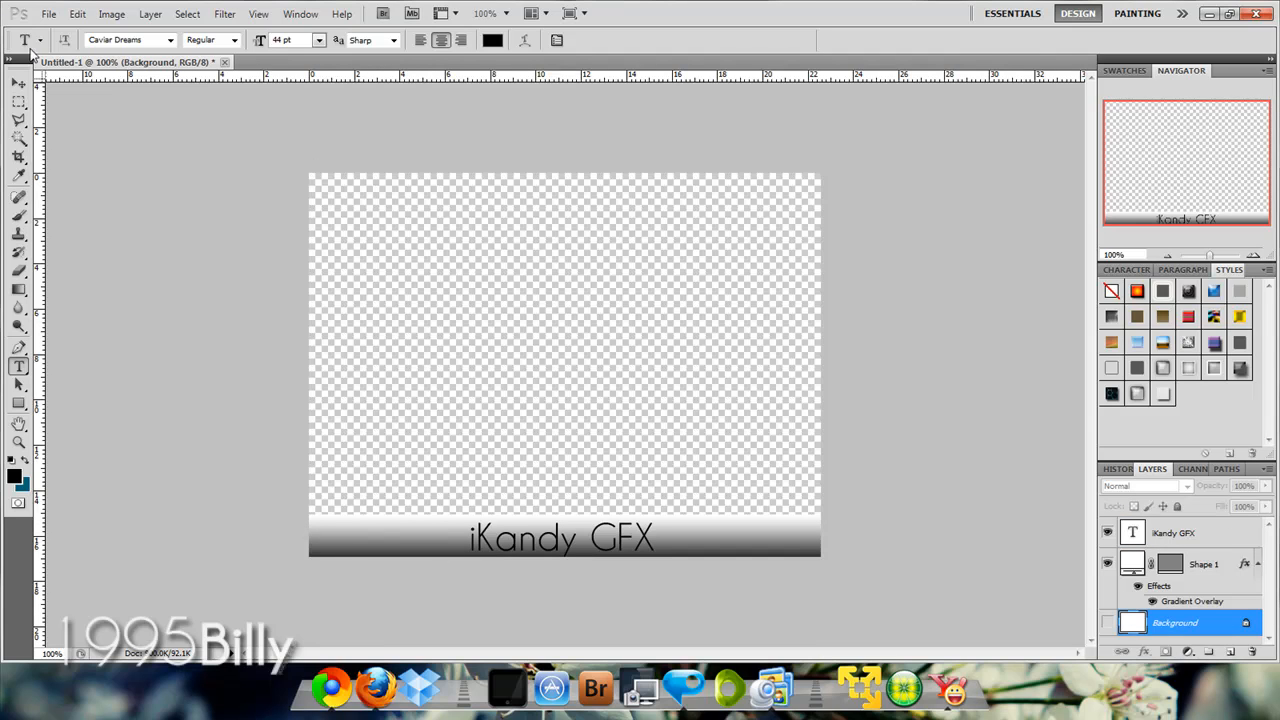
{"action": "left_click", "coordinate": [48, 12]}
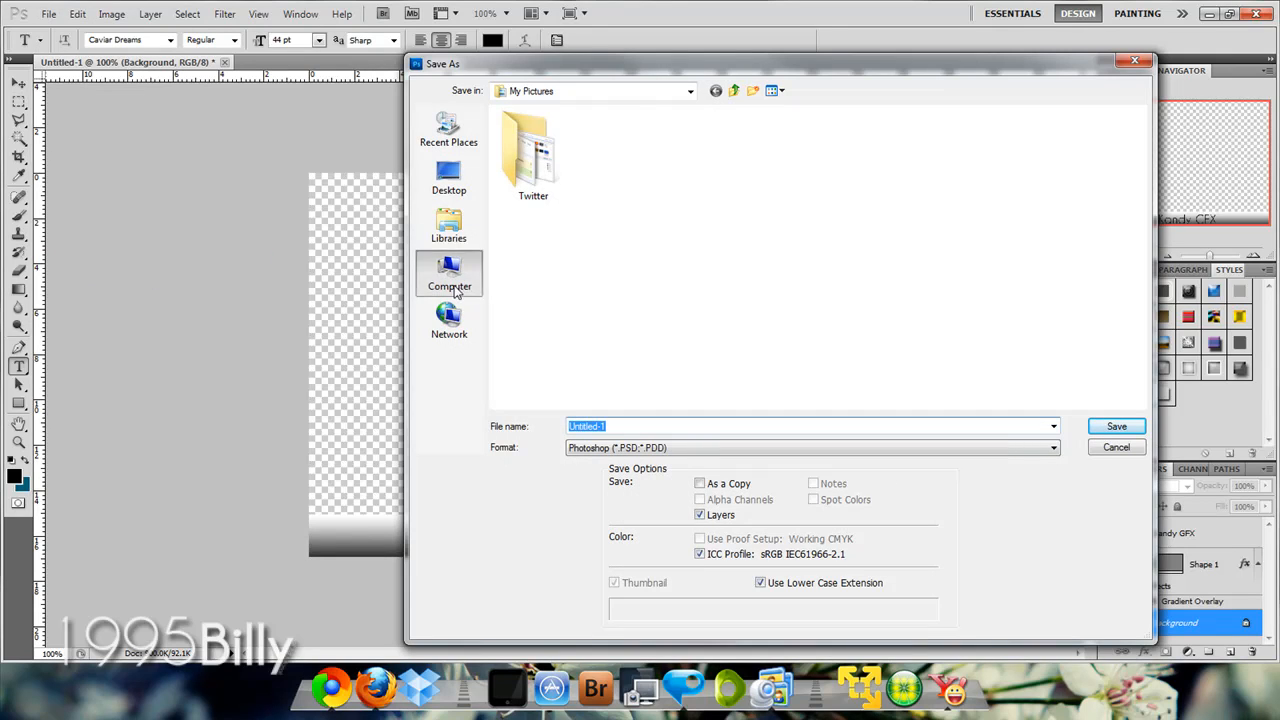
Navigate from the FreeAgent Drive through Pictures toward the Callouts folder.
{"action": "left_click", "coordinate": [448, 276]}
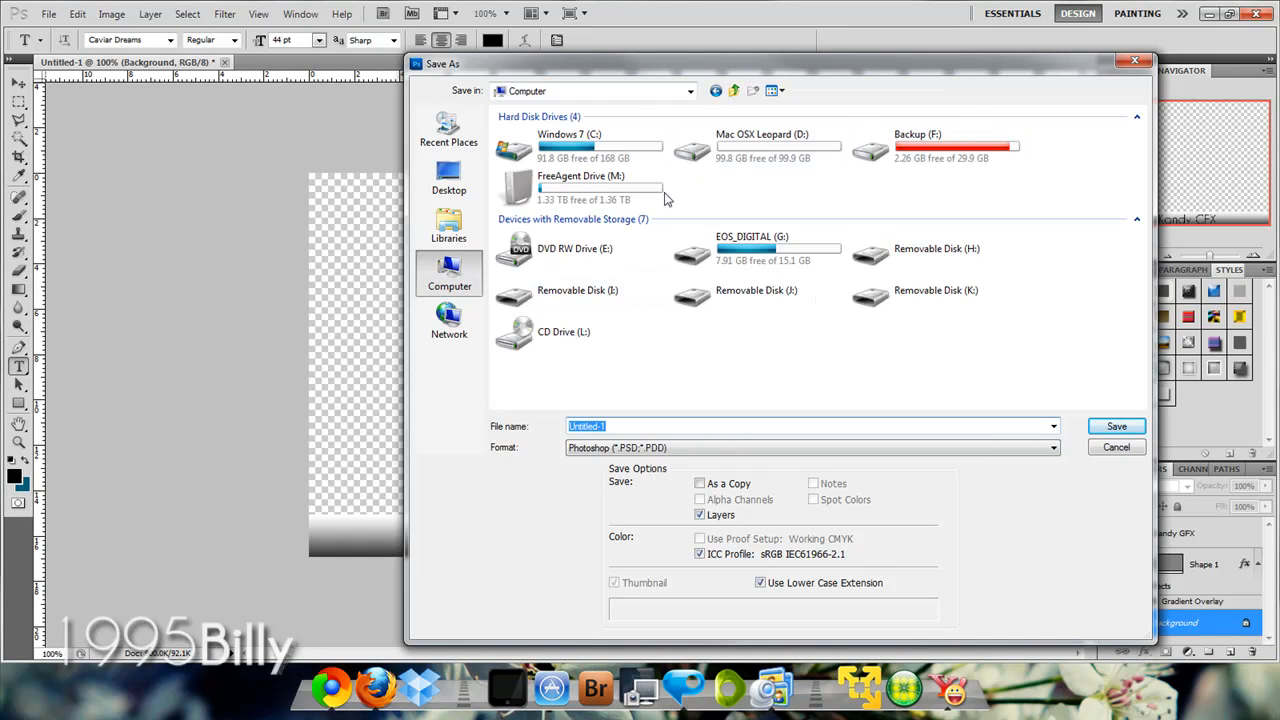
{"action": "double_click", "coordinate": [580, 190]}
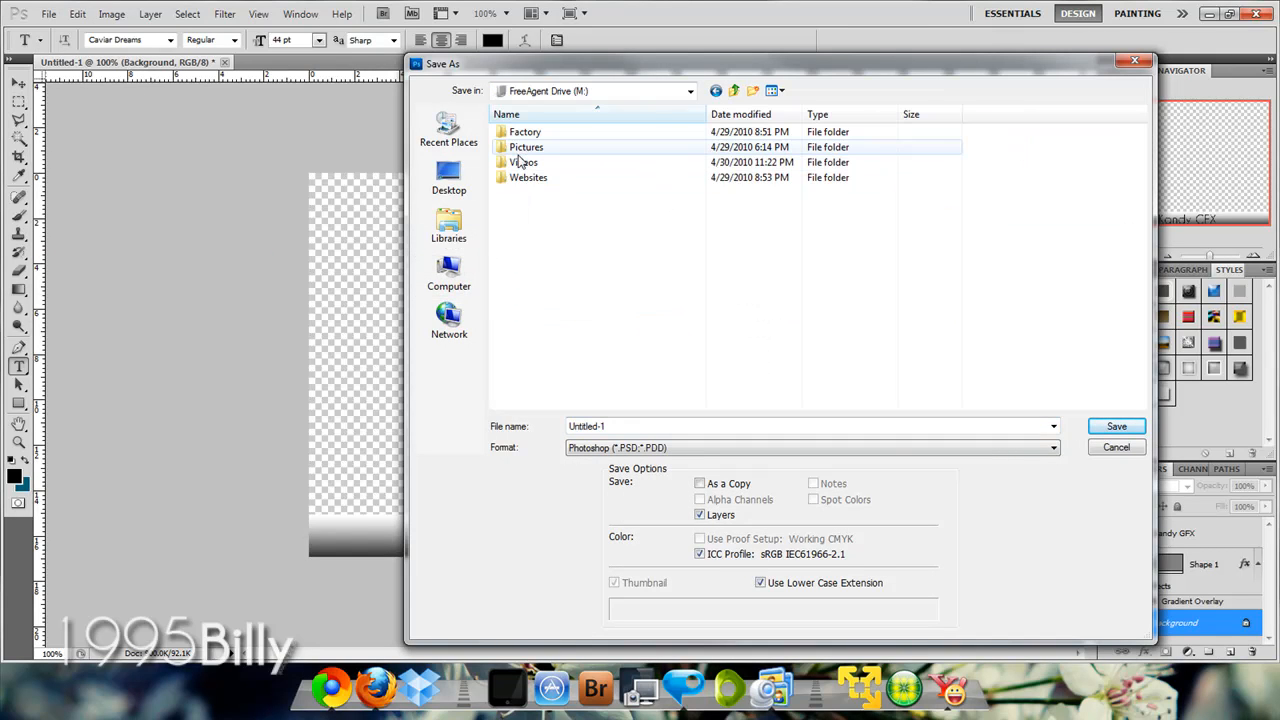
{"action": "double_click", "coordinate": [526, 148]}
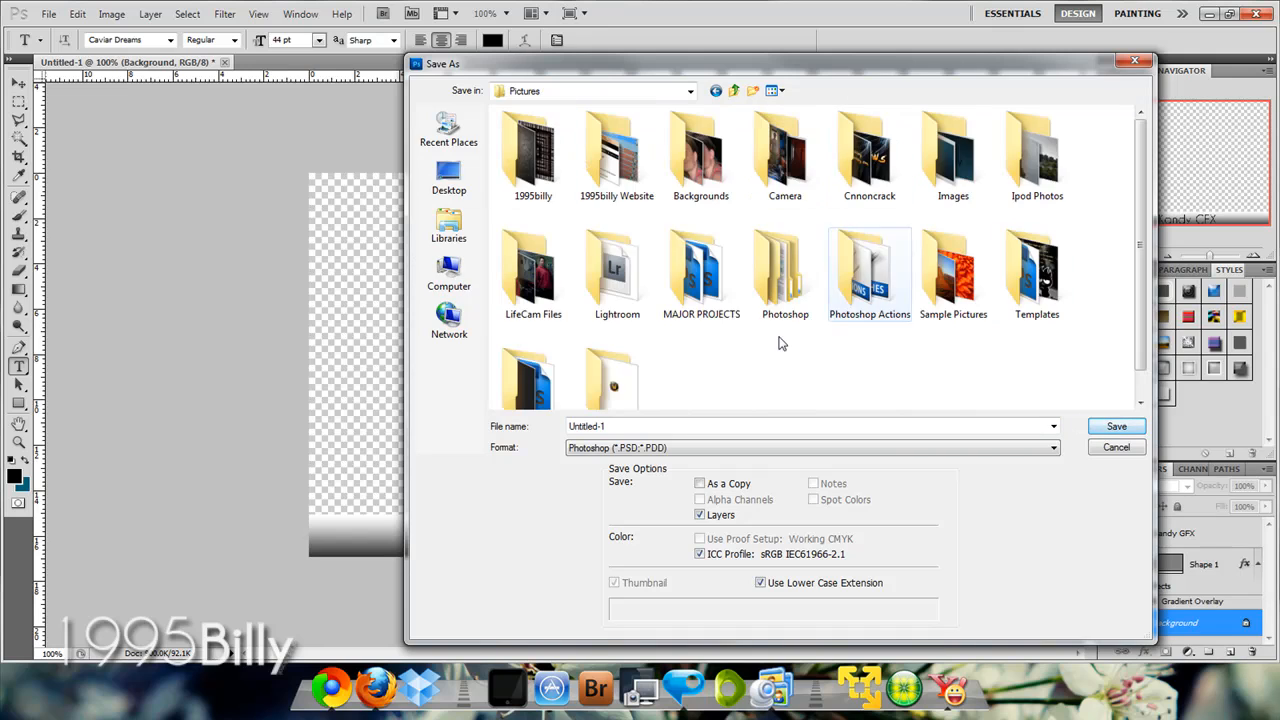
{"action": "double_click", "coordinate": [784, 270]}
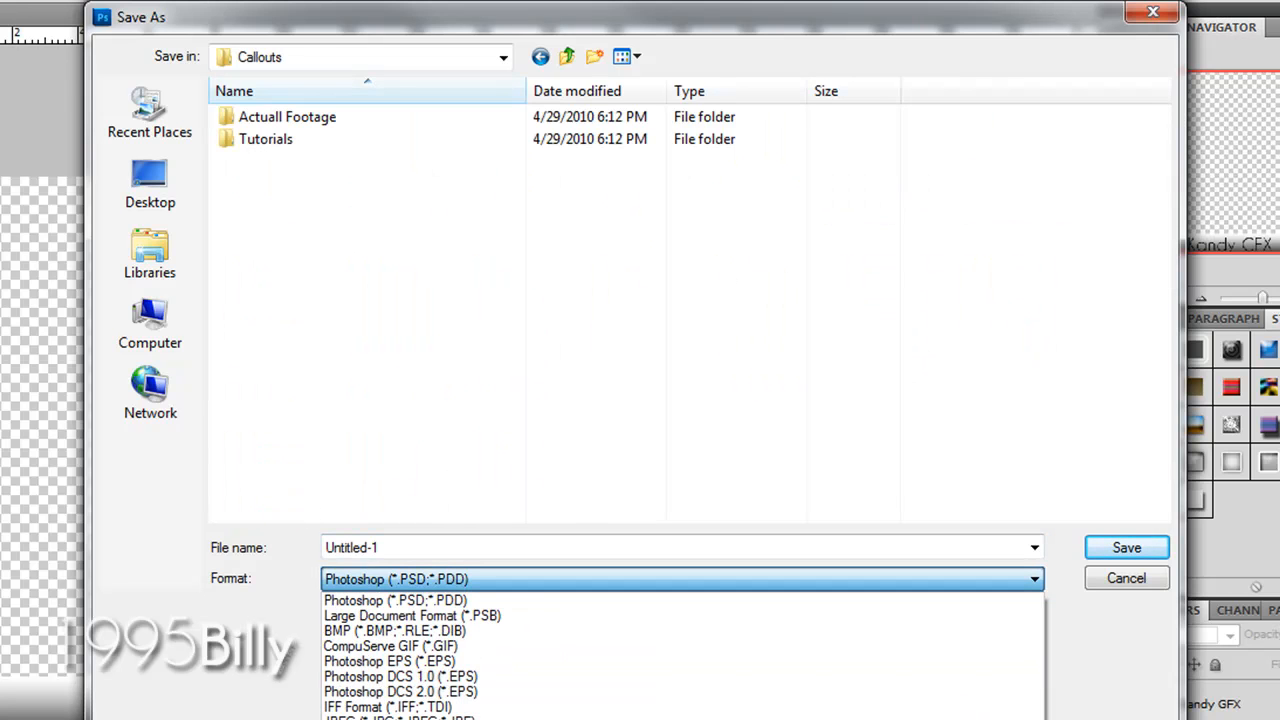
Save the banner as a non-interlaced PNG named 'overlay', then close the document without saving.
{"action": "left_click", "coordinate": [400, 580]}
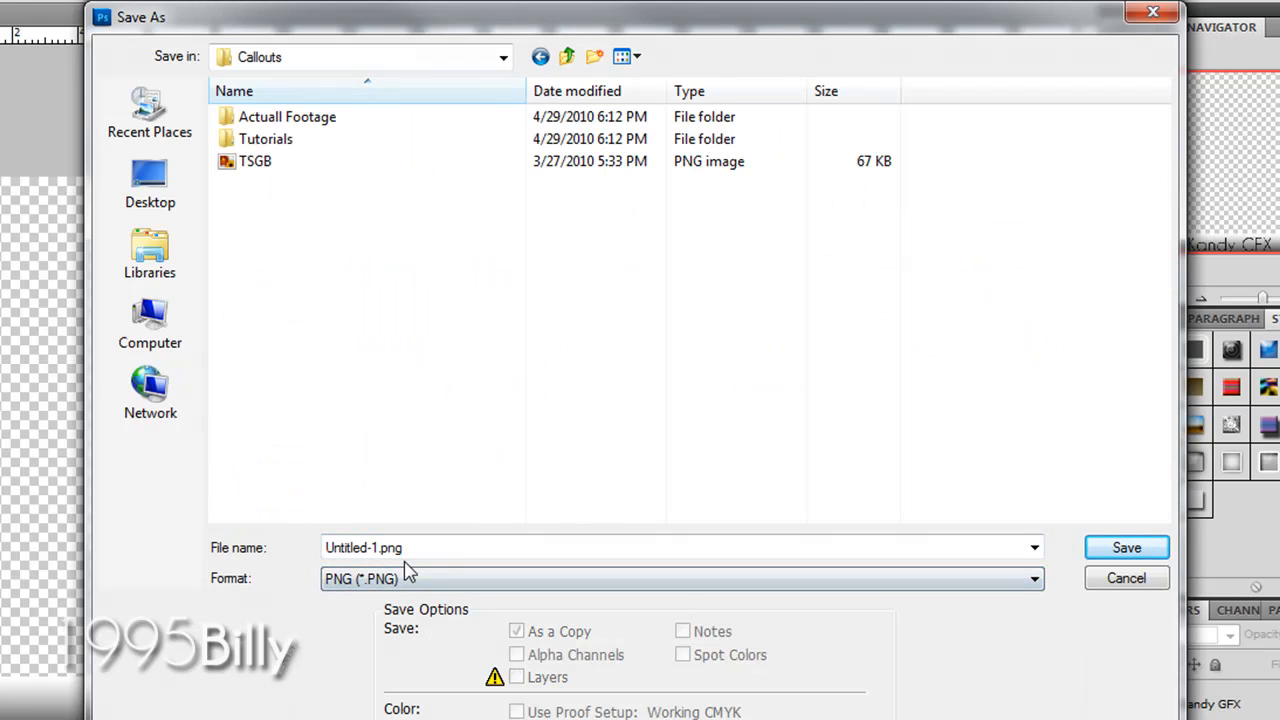
{"action": "left_click", "coordinate": [680, 548]}
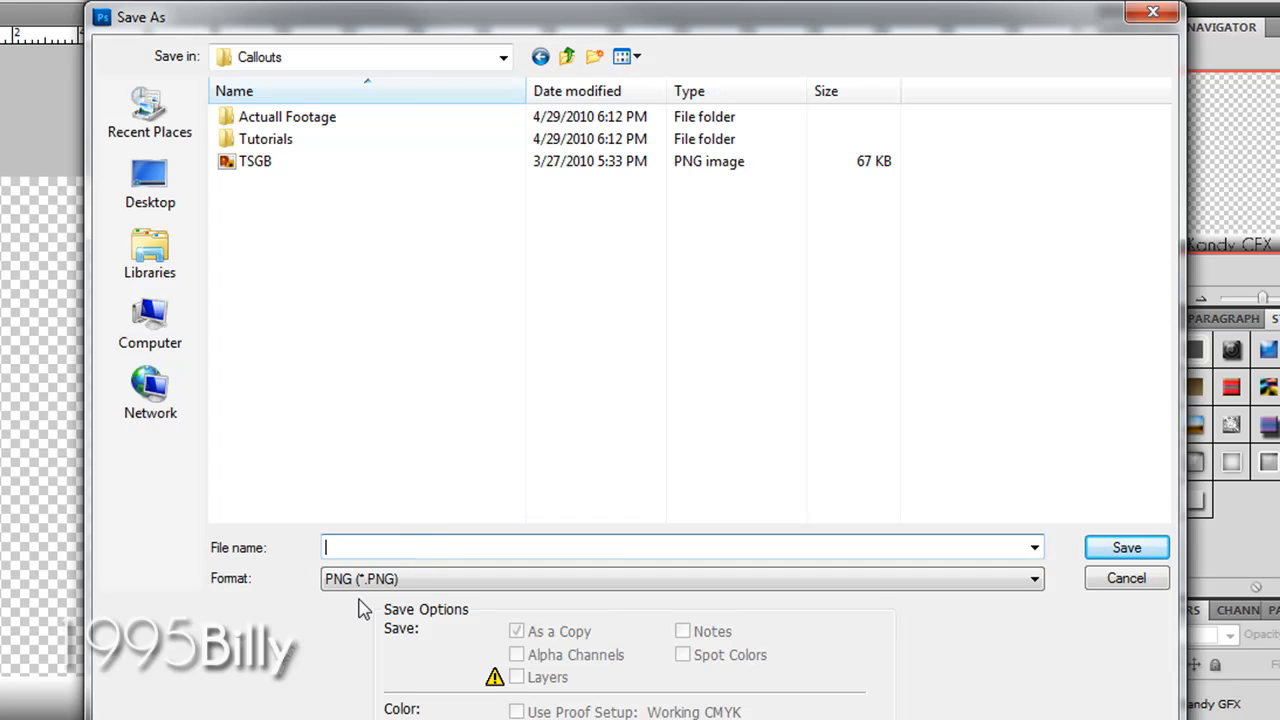
{"action": "type", "text": "ov"}
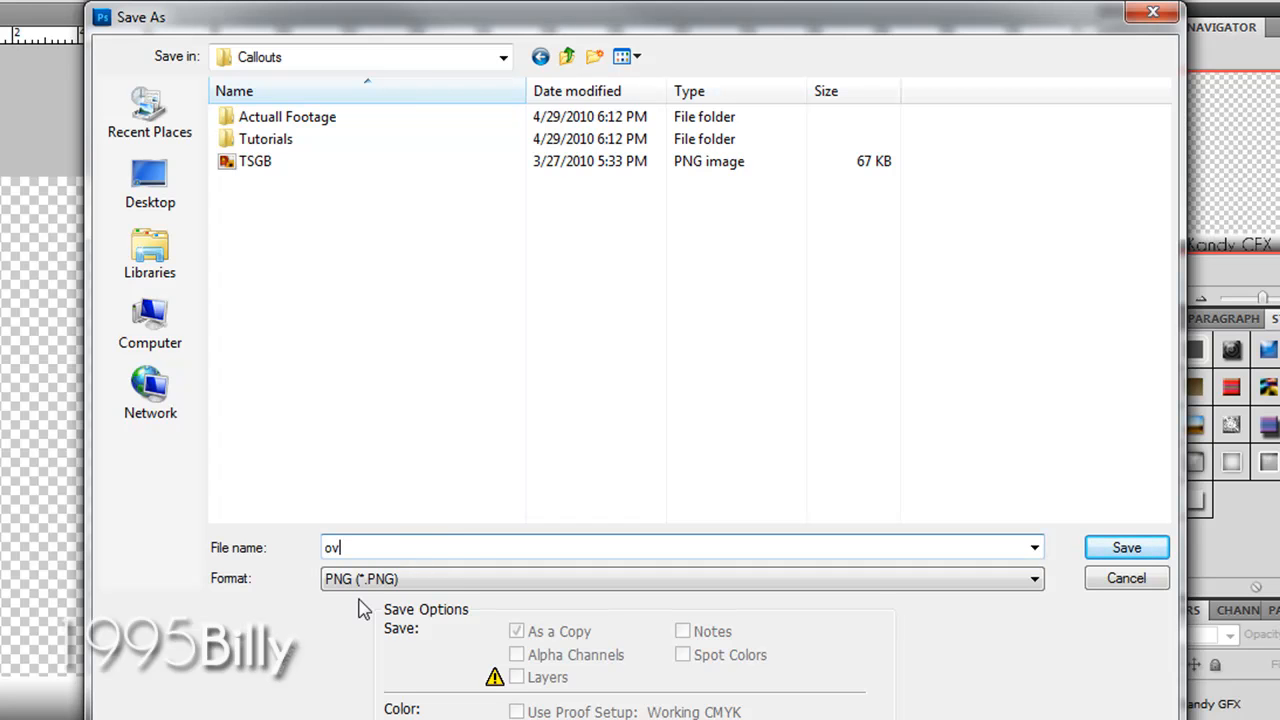
{"action": "left_click", "coordinate": [1126, 548]}
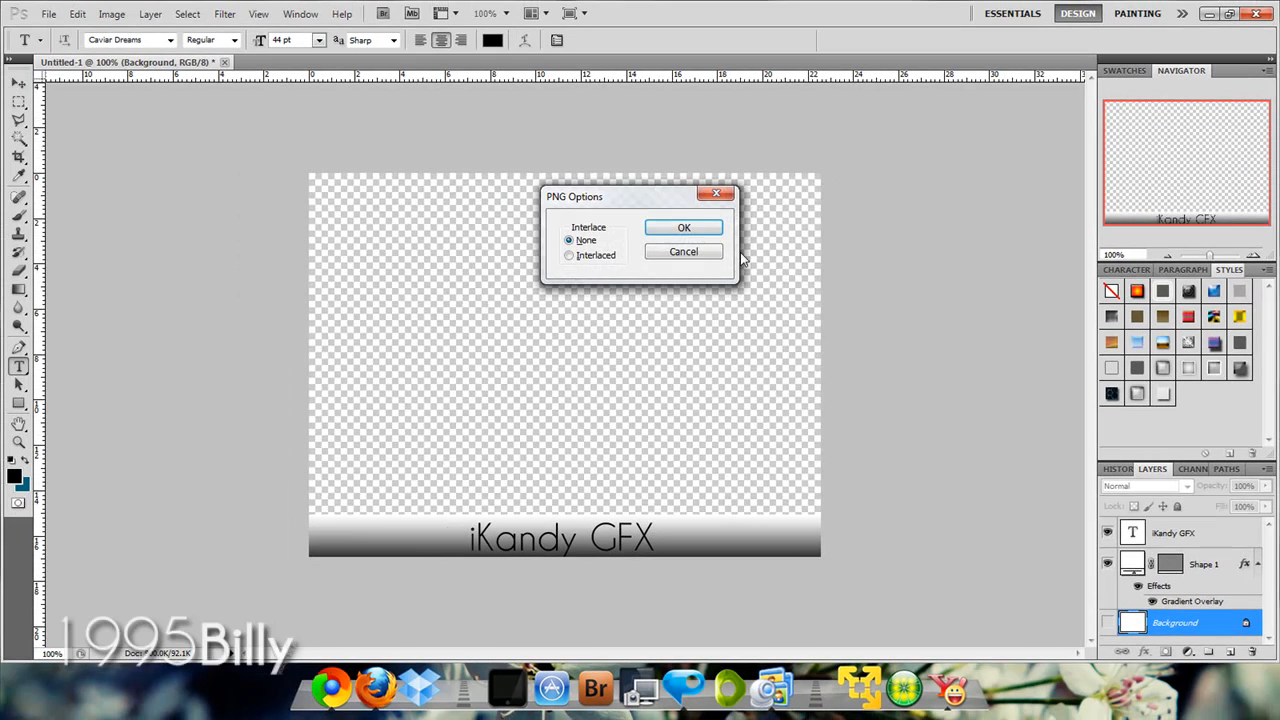
{"action": "left_click", "coordinate": [684, 228]}
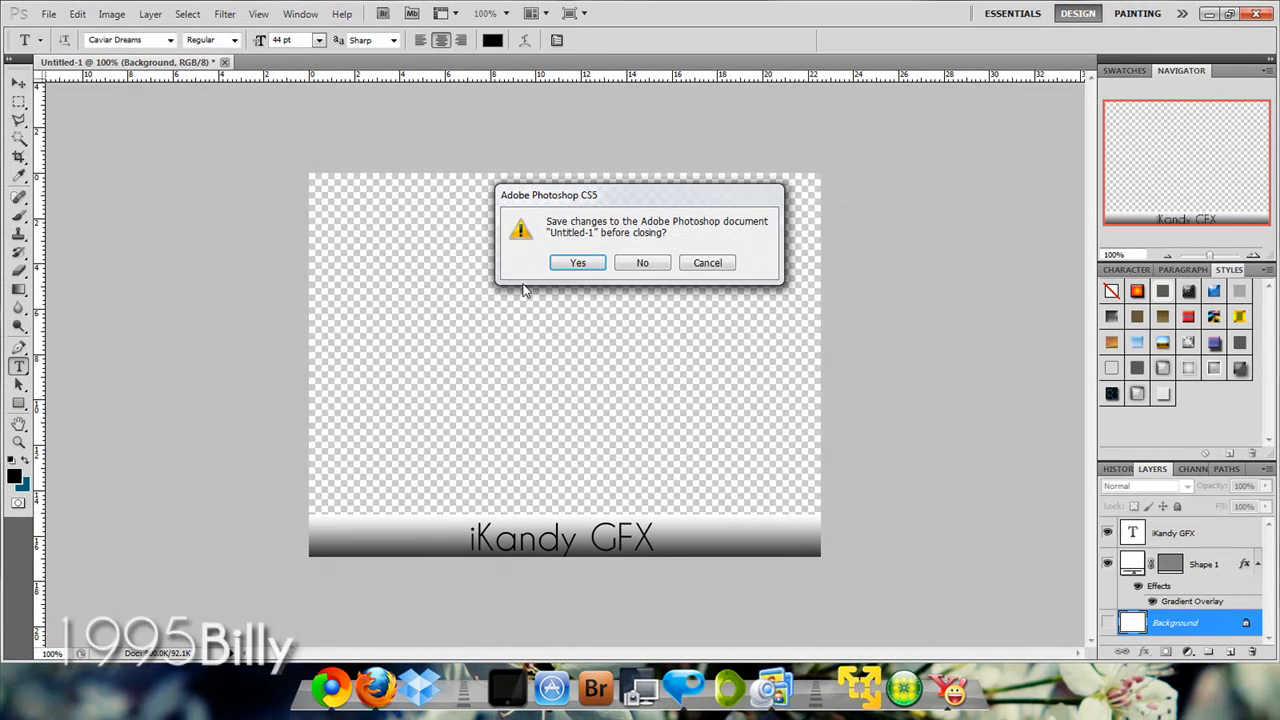
{"action": "left_click", "coordinate": [640, 262]}
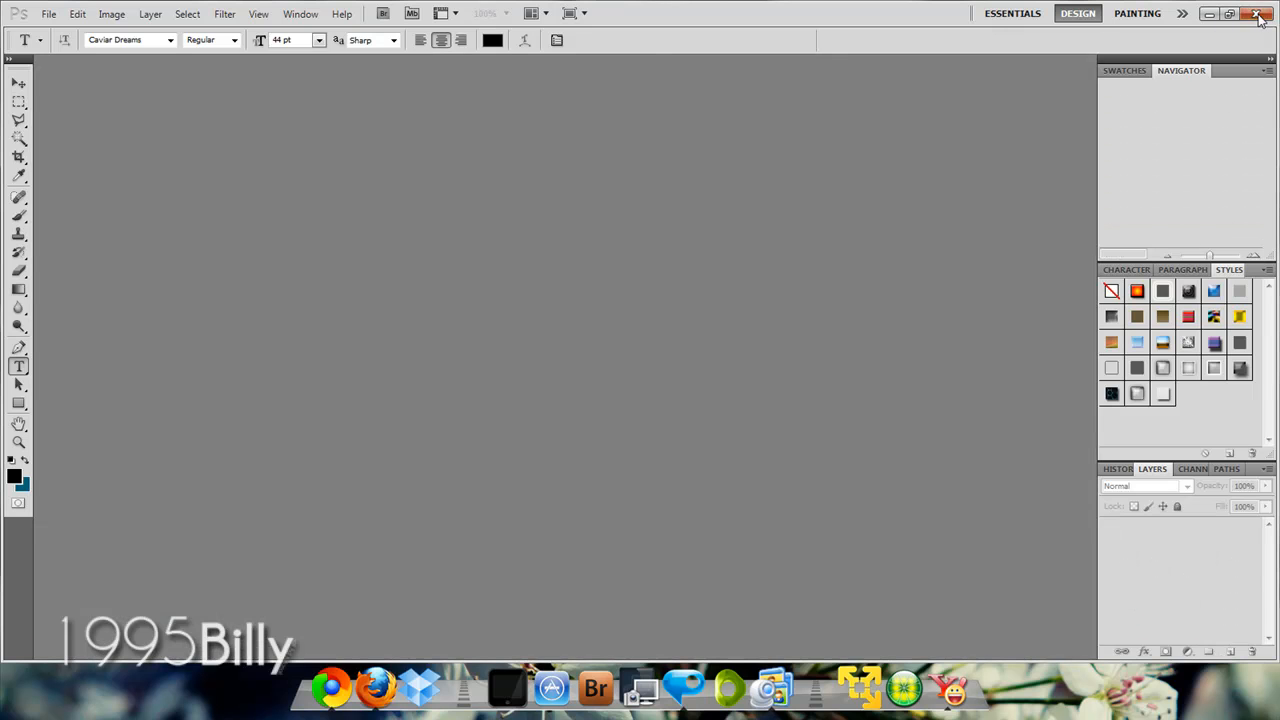
In ManyCam Options, remove the Editing overlay and begin adding a new custom effect.
{"action": "left_click", "coordinate": [1260, 12]}
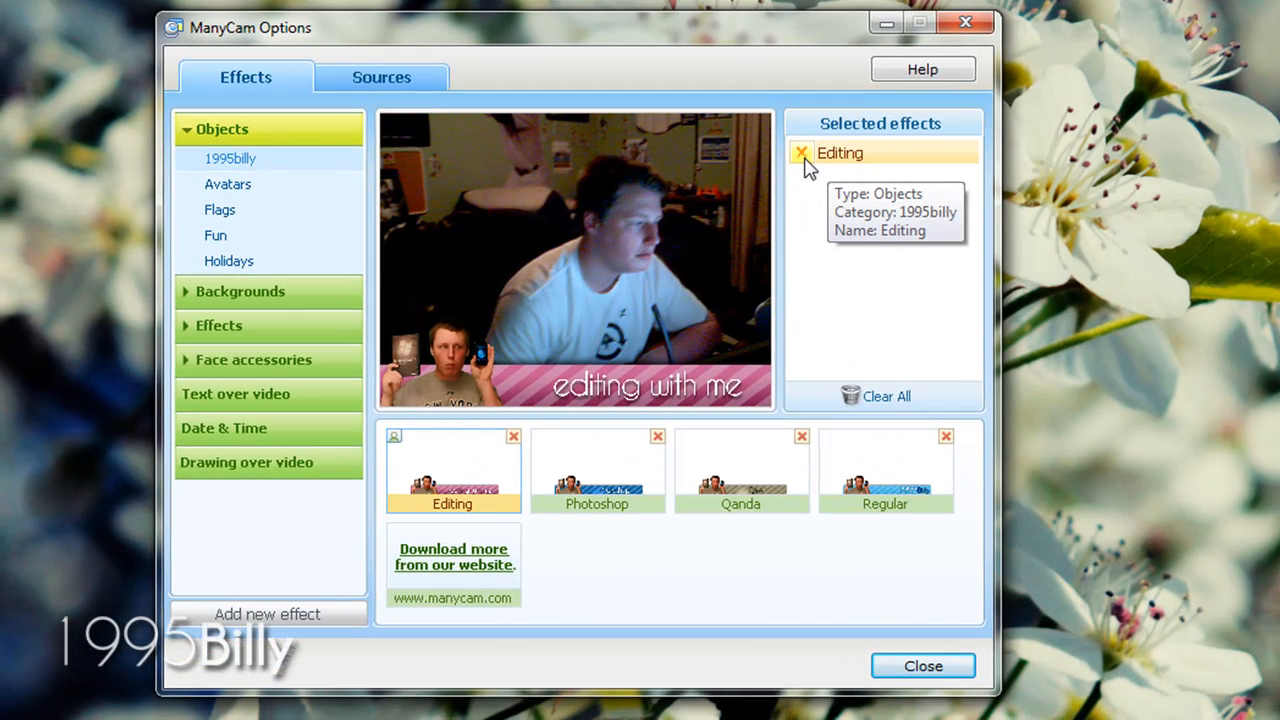
{"action": "left_click", "coordinate": [800, 152]}
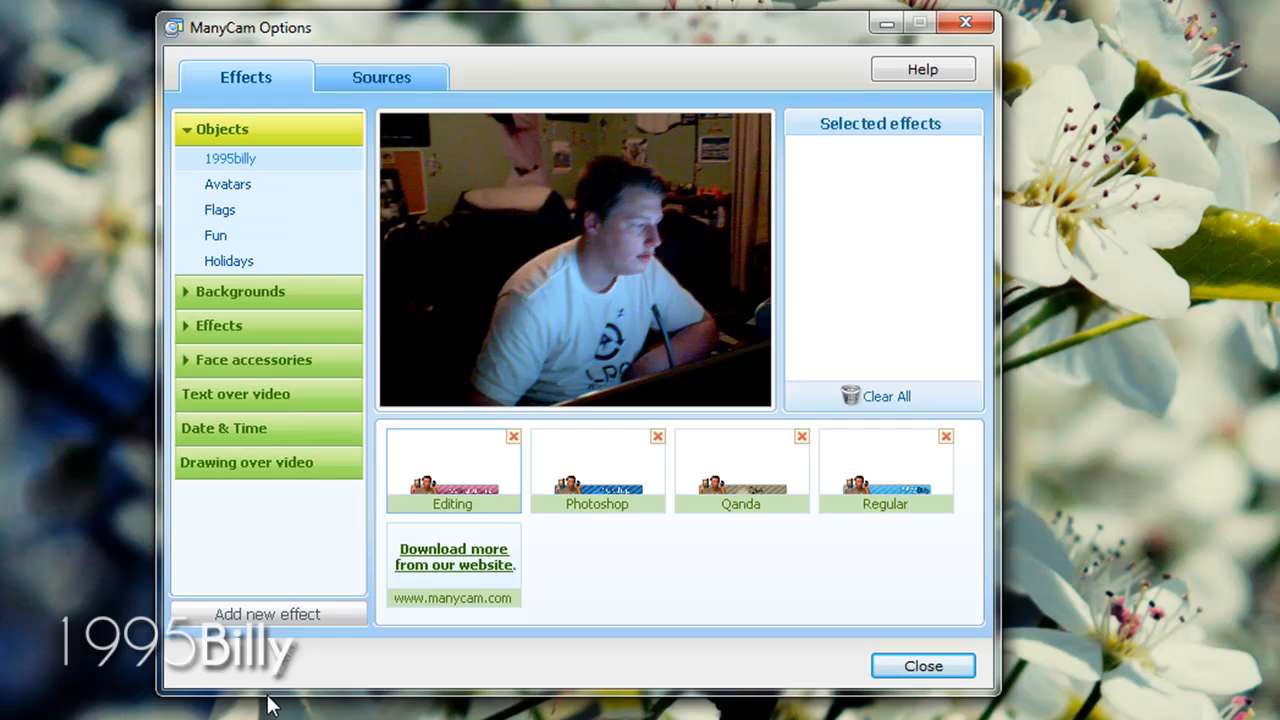
{"action": "left_click", "coordinate": [268, 612]}
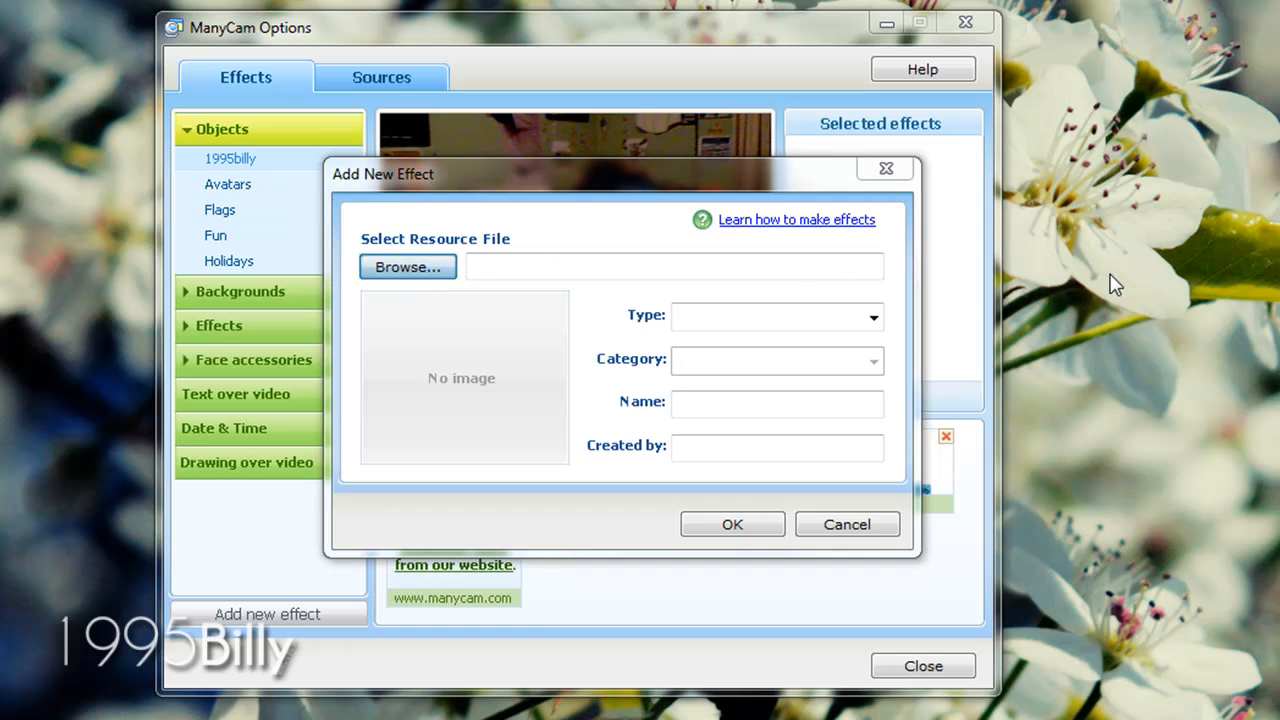
Browse to M:\Pictures\Photoshop\Callouts, pick overlay.png as the effect file and name it iKandy.
{"action": "left_click", "coordinate": [408, 268]}
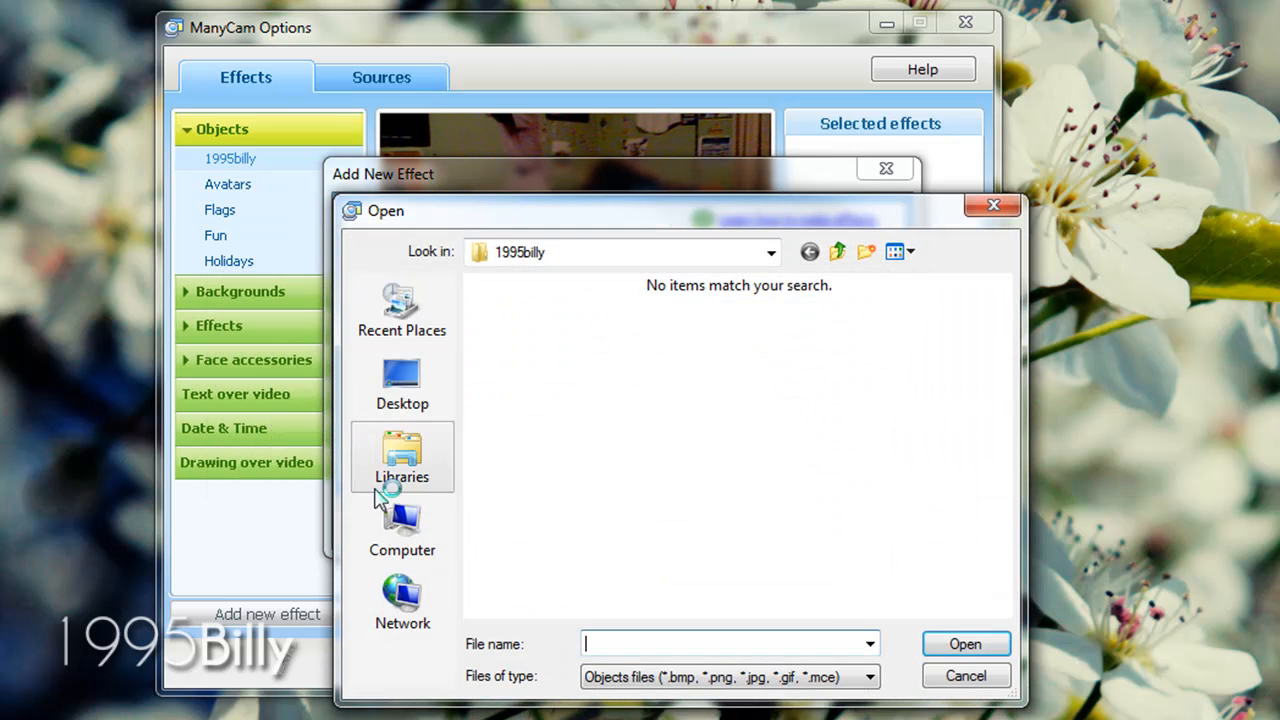
{"action": "left_click", "coordinate": [402, 530]}
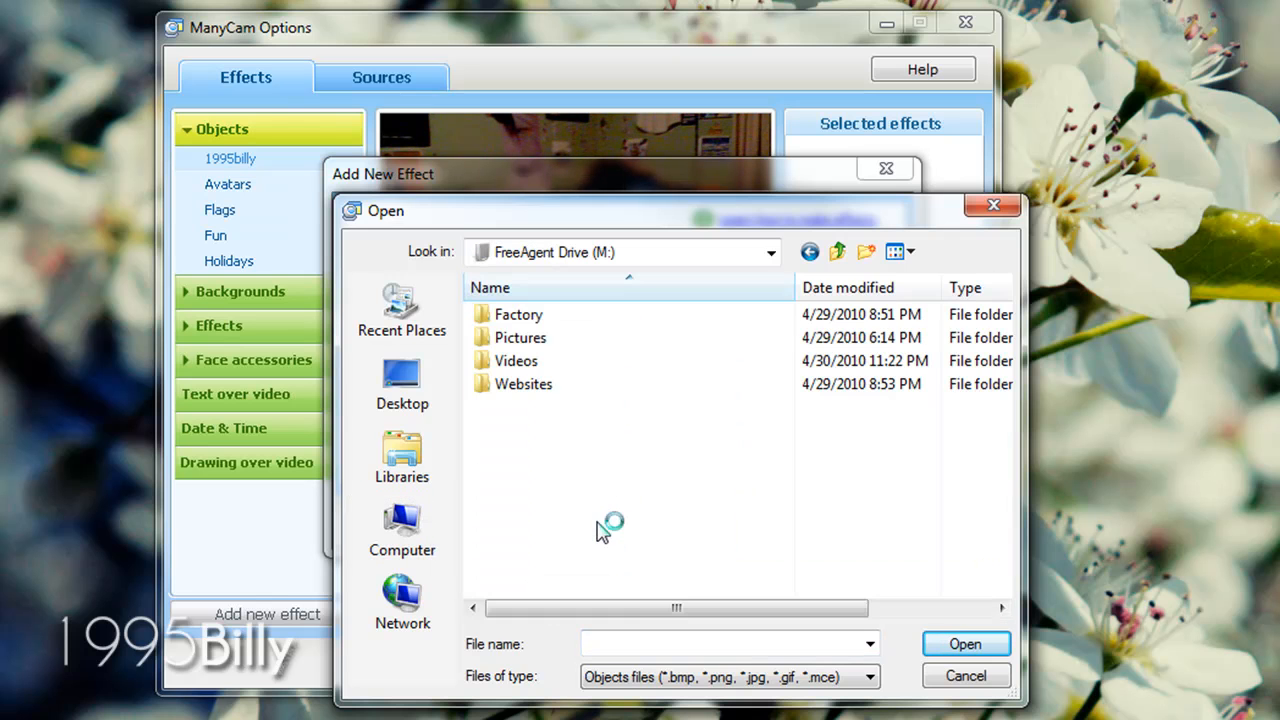
{"action": "double_click", "coordinate": [520, 336]}
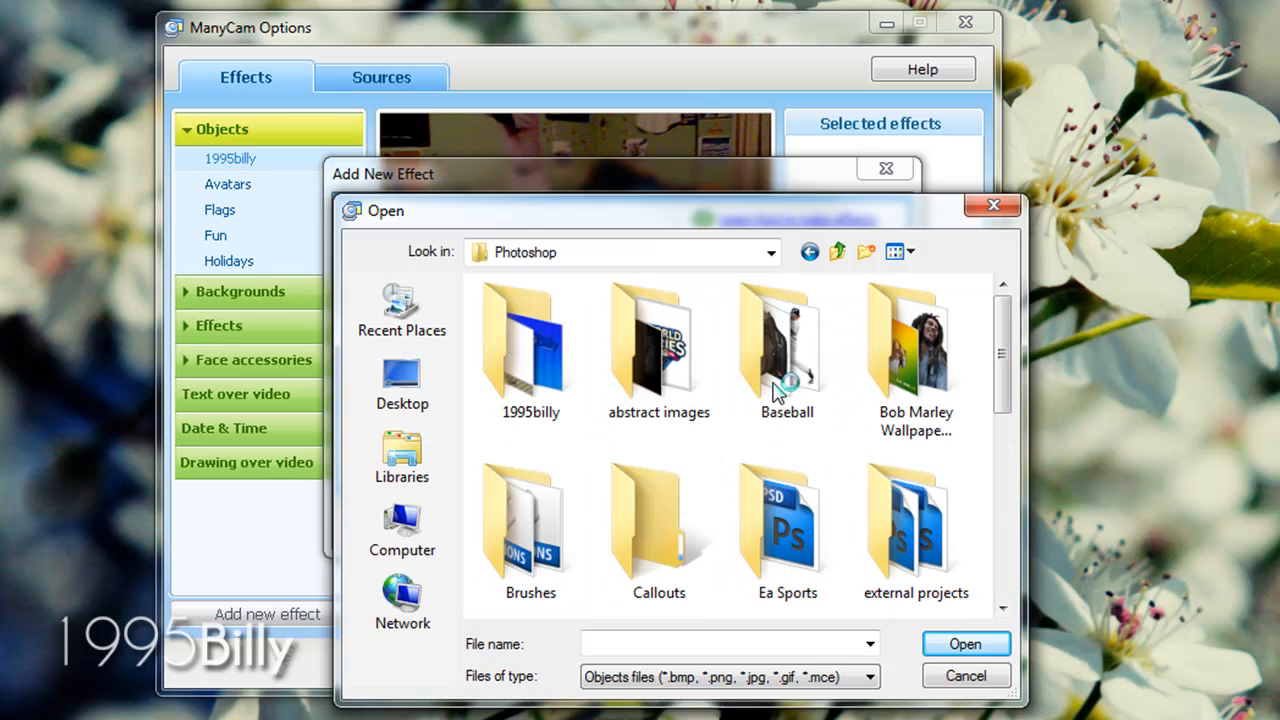
{"action": "scroll", "scroll_direction": "down", "scroll_amount": 3}
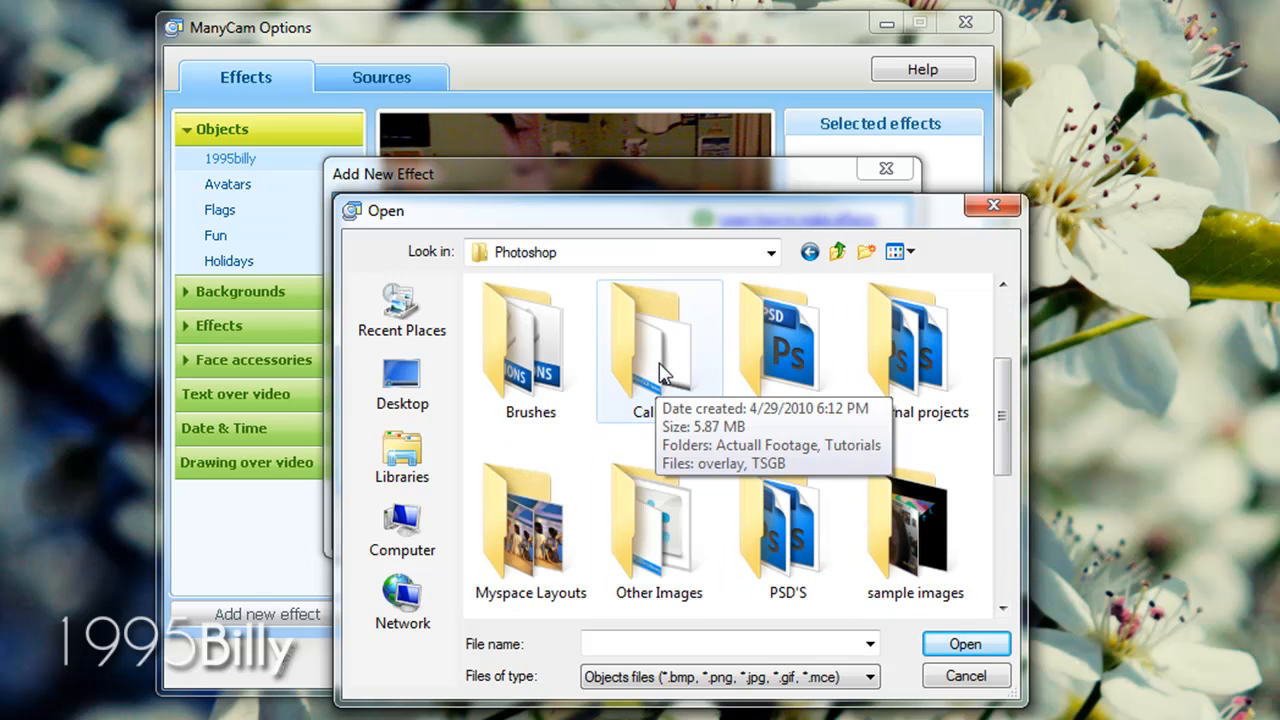
{"action": "double_click", "coordinate": [660, 350]}
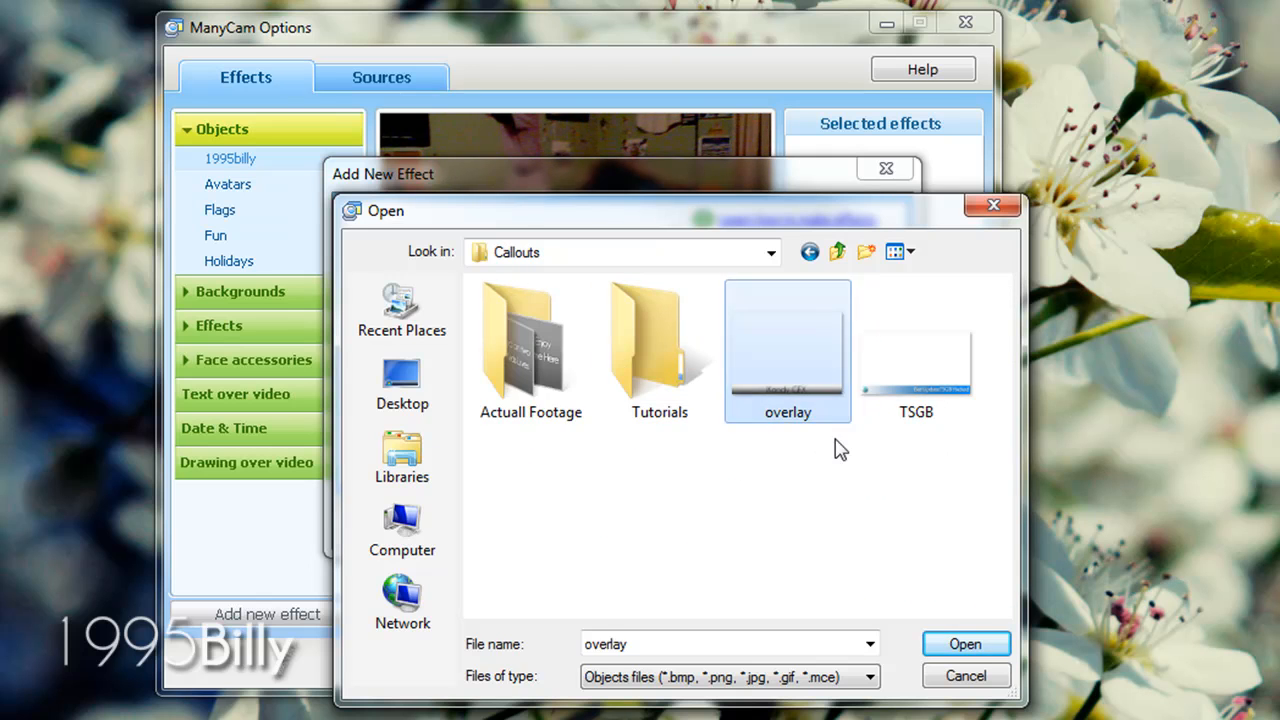
{"action": "left_click", "coordinate": [964, 644]}
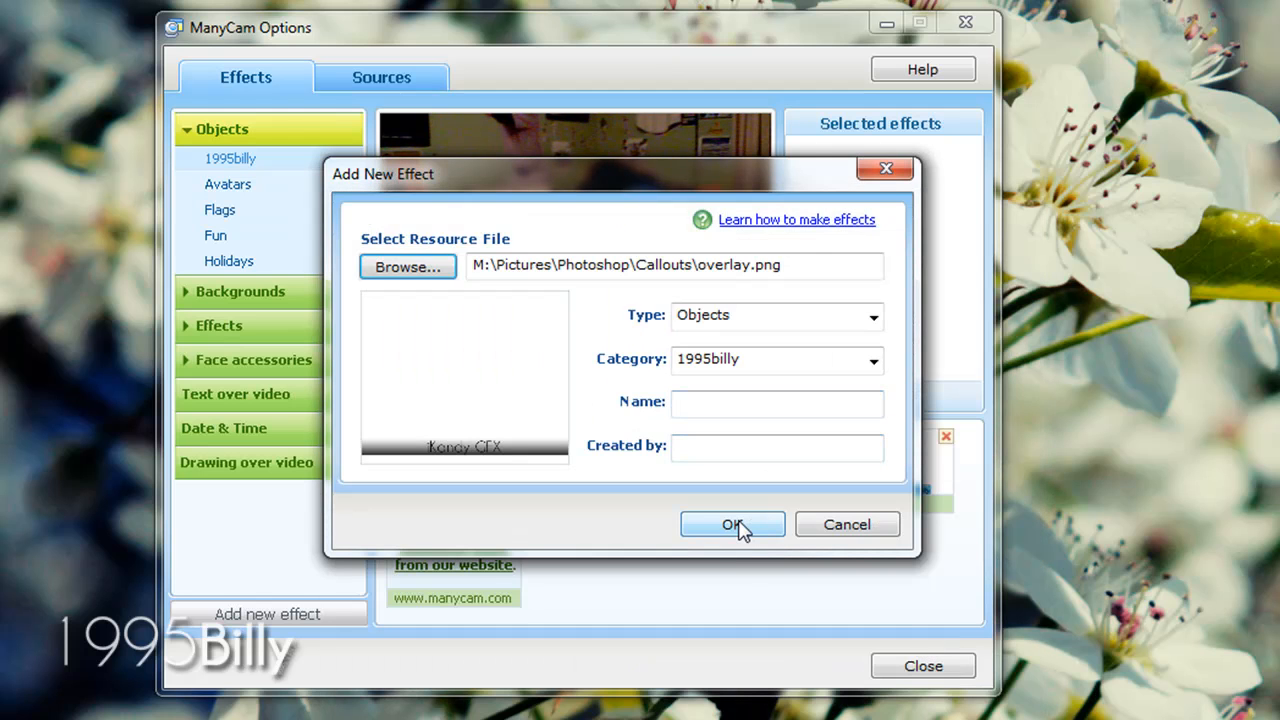
{"action": "type", "text": "i"}
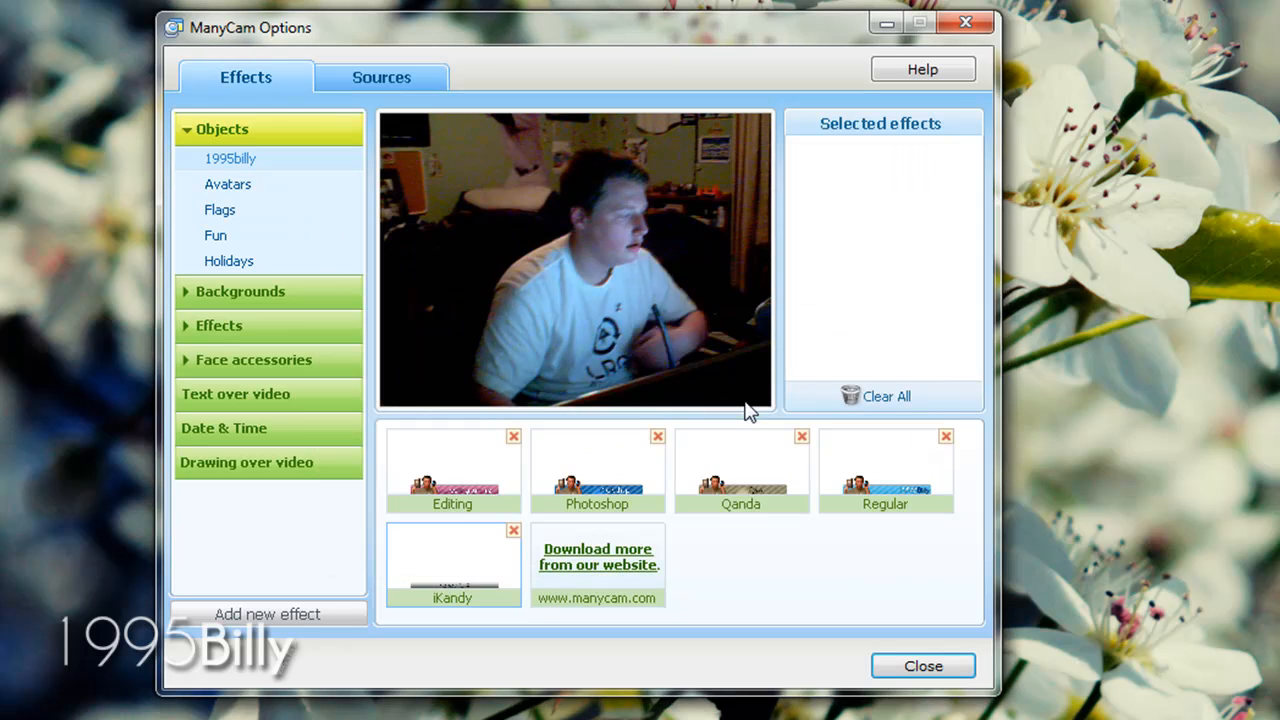
Apply the iKandy banner effect to the live webcam picture.
{"action": "left_click", "coordinate": [452, 564]}
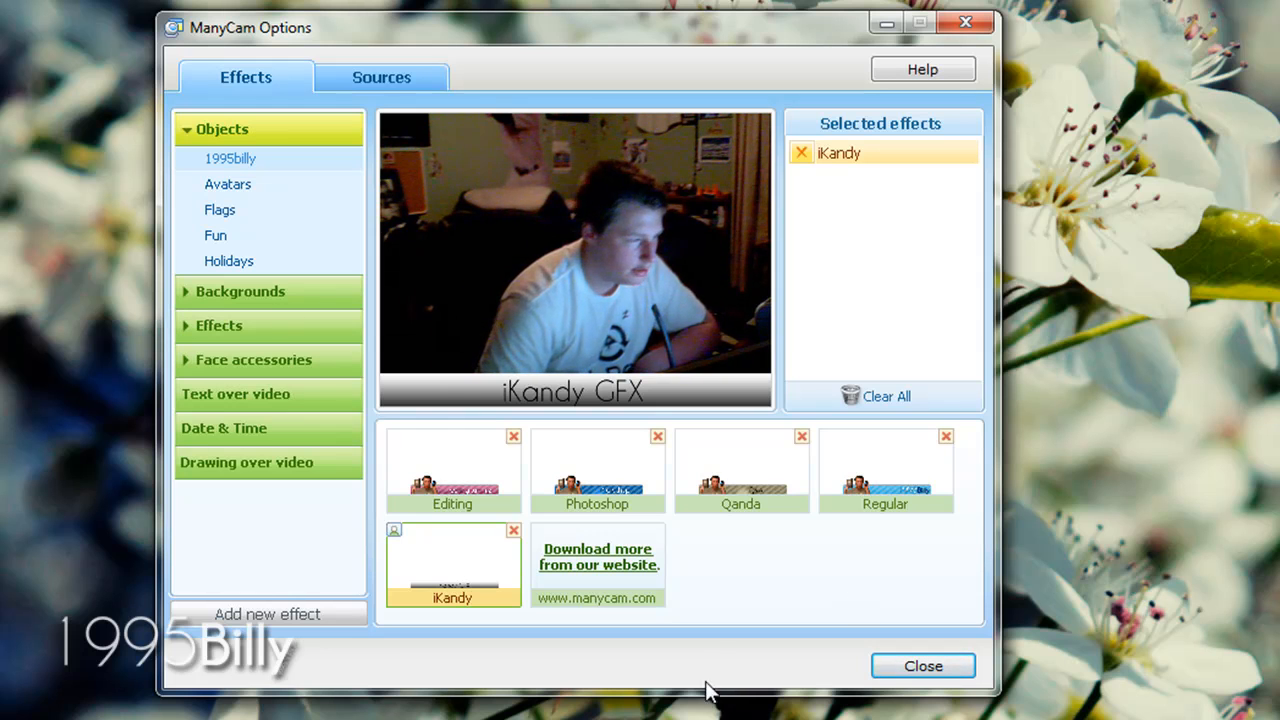
{"action": "mouse_move", "coordinate": [730, 382]}
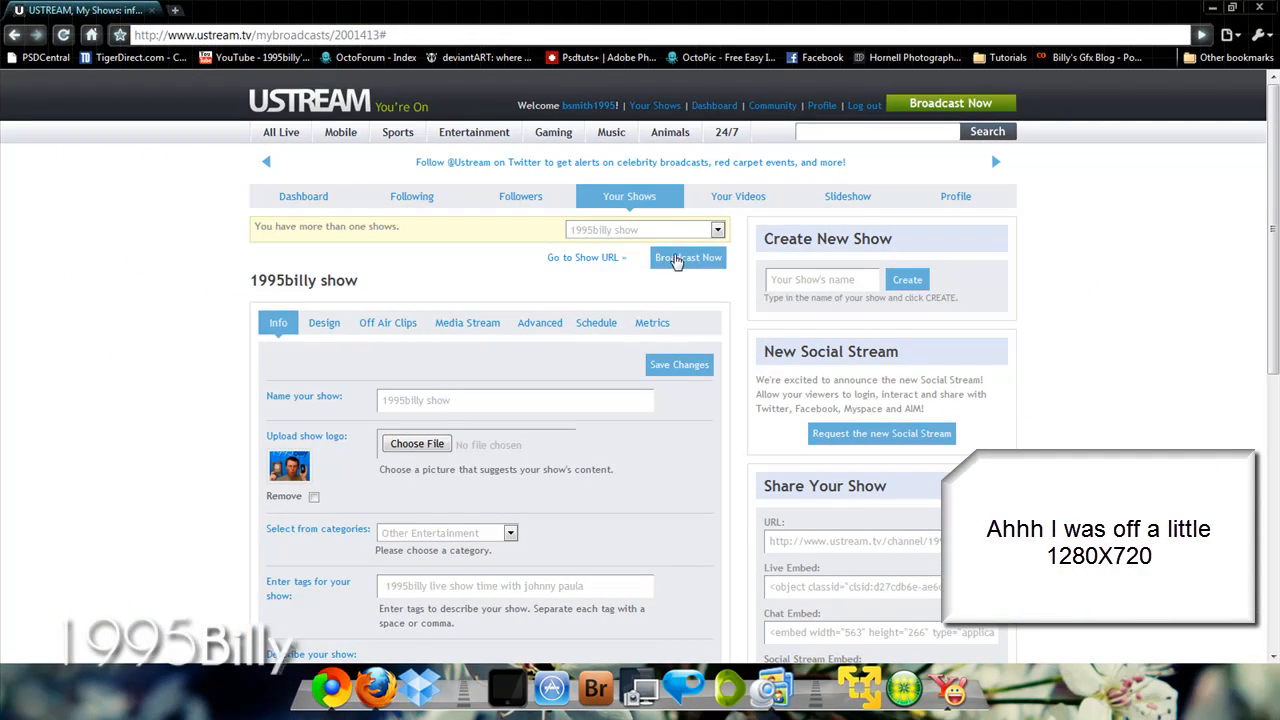
Launch the Ustream broadcaster, allow camera and microphone access, enable Audio Broadcast and start broadcasting.
{"action": "left_click", "coordinate": [688, 256]}
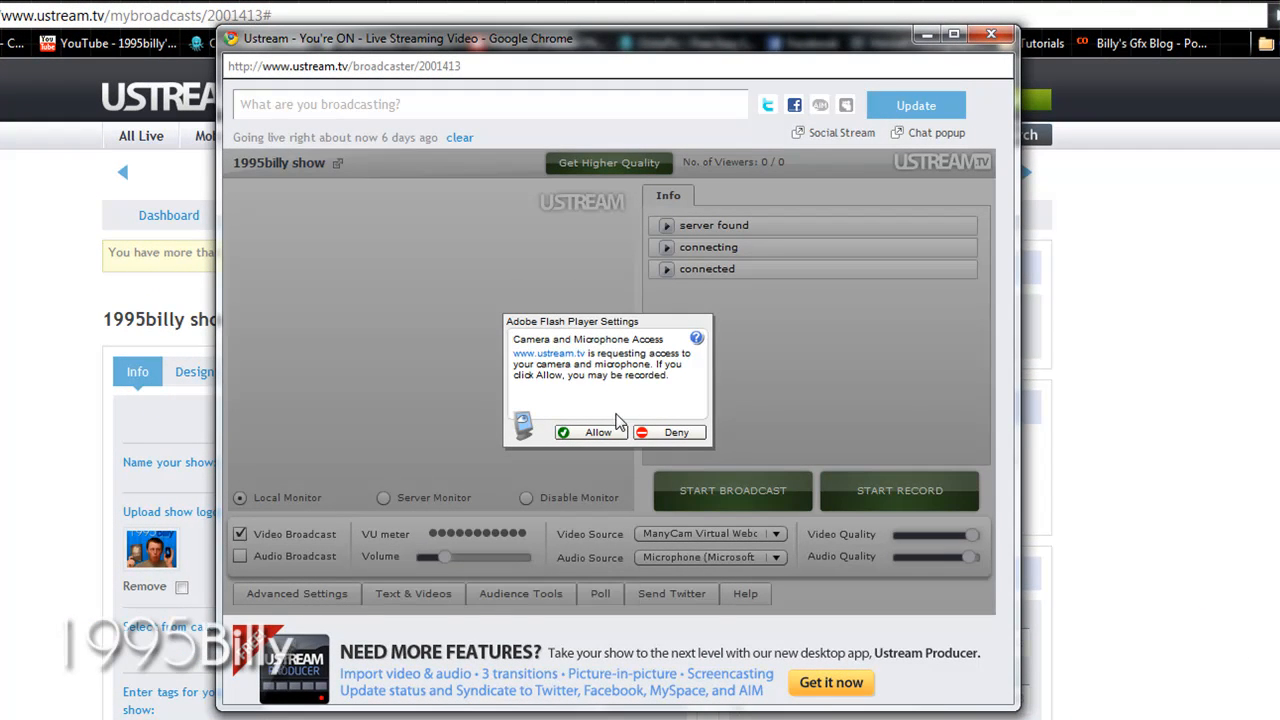
{"action": "left_click", "coordinate": [590, 432]}
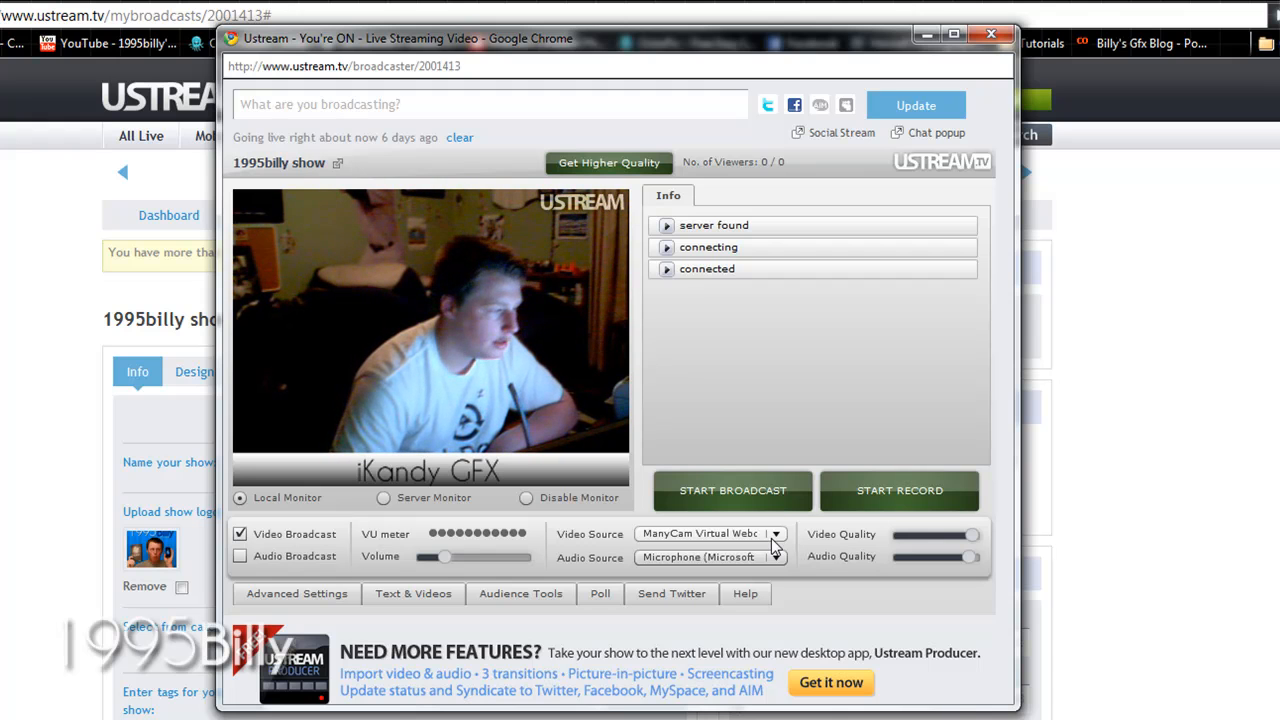
{"action": "left_click", "coordinate": [240, 556]}
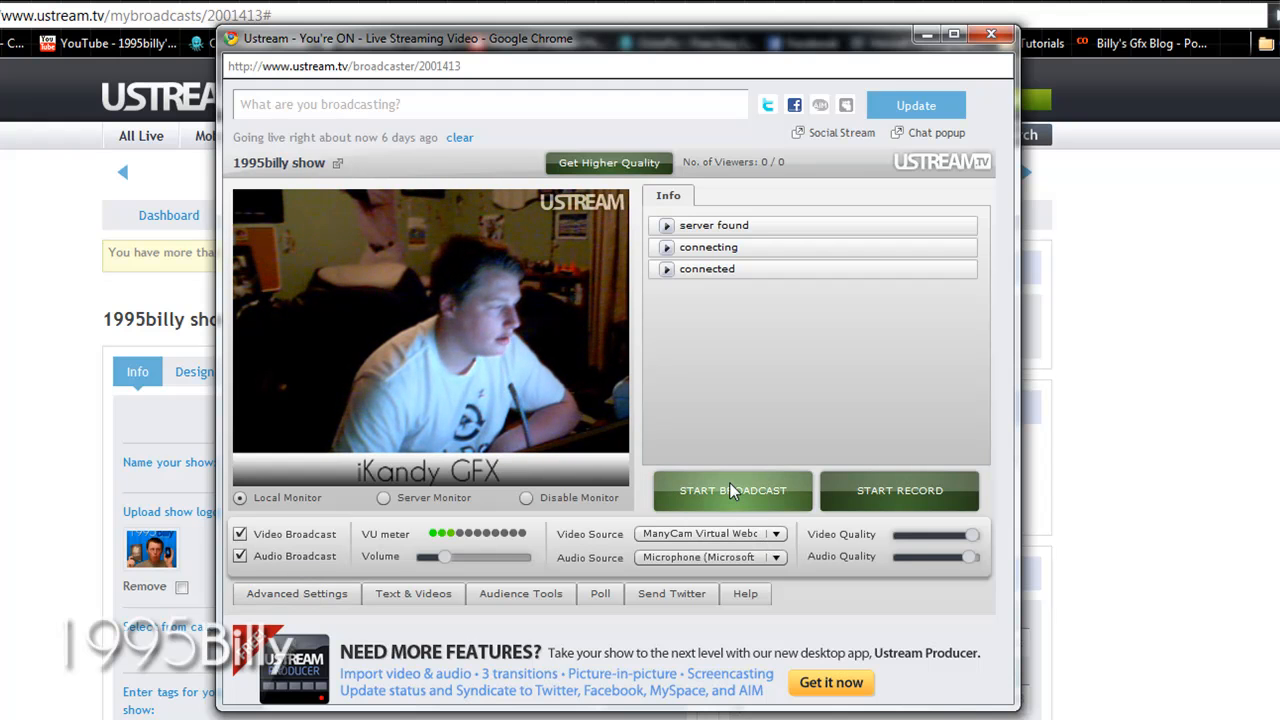
{"action": "left_click", "coordinate": [732, 490]}
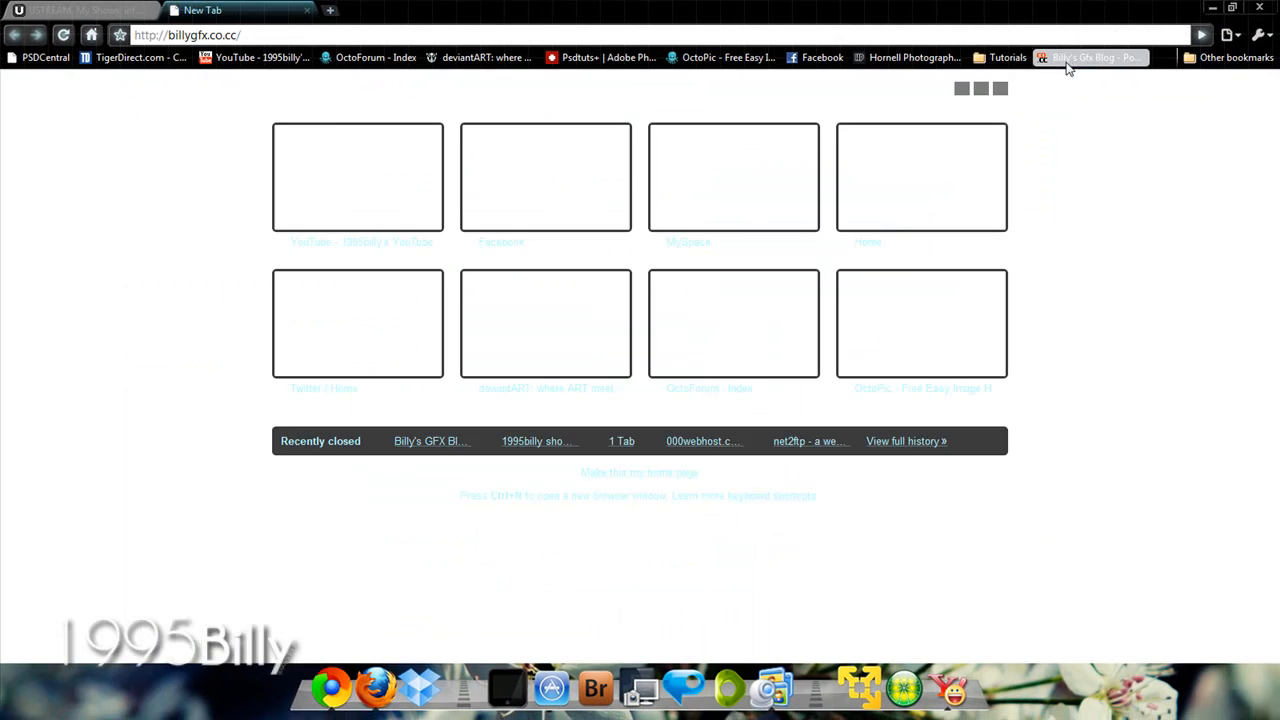
Visit billygfx.co.cc's Live Show page, play the embedded Ustream feed, then close the blog.
{"action": "left_click", "coordinate": [1090, 56]}
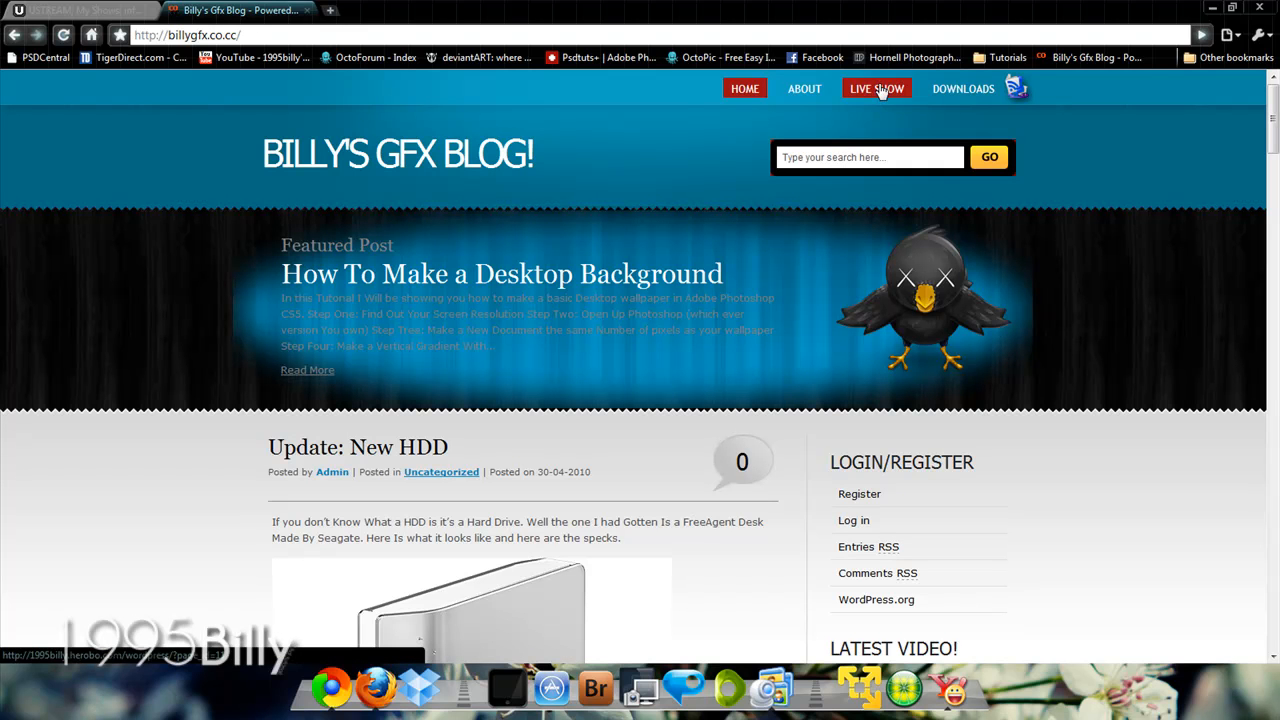
{"action": "left_click", "coordinate": [876, 88]}
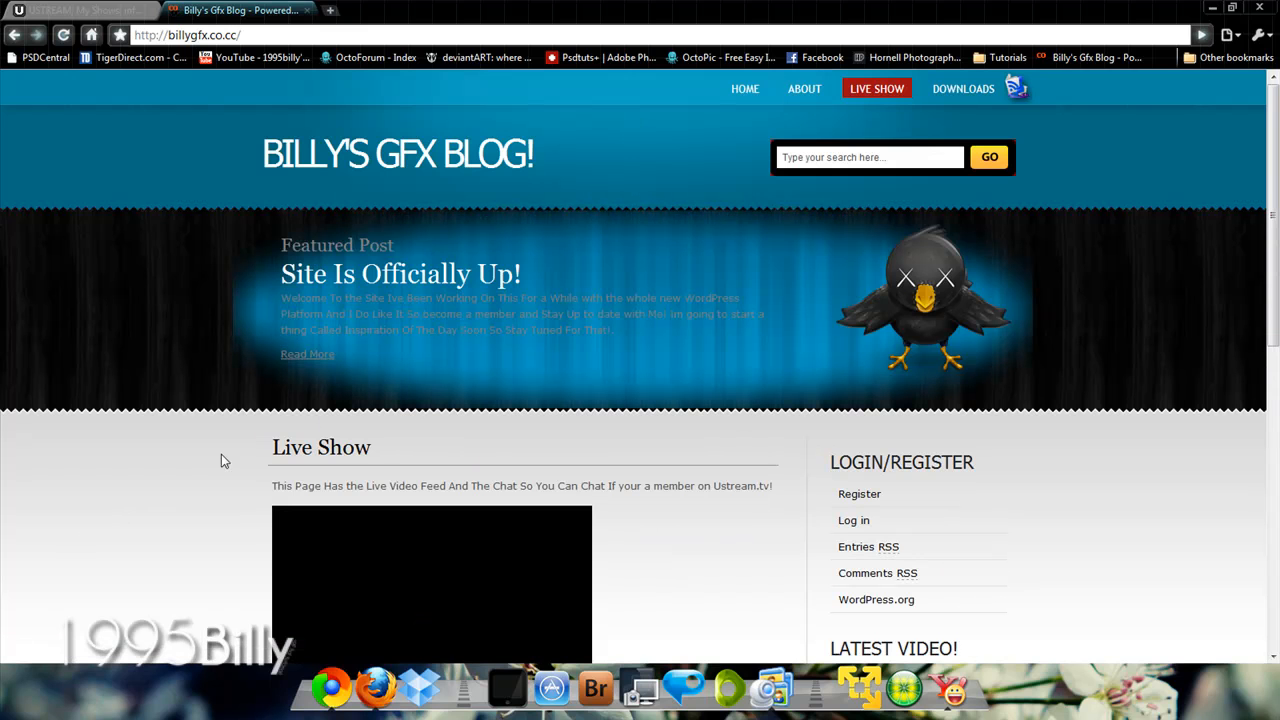
{"action": "scroll", "scroll_direction": "down", "scroll_amount": 3}
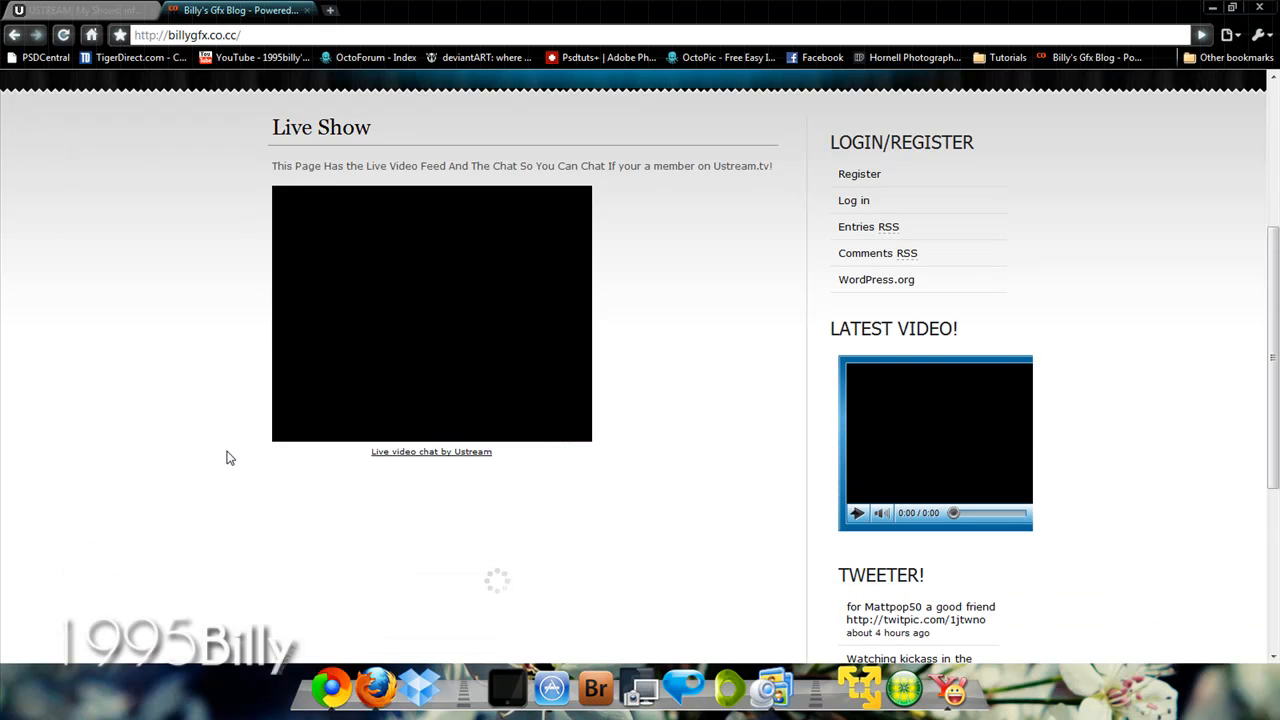
{"action": "mouse_move", "coordinate": [232, 456]}
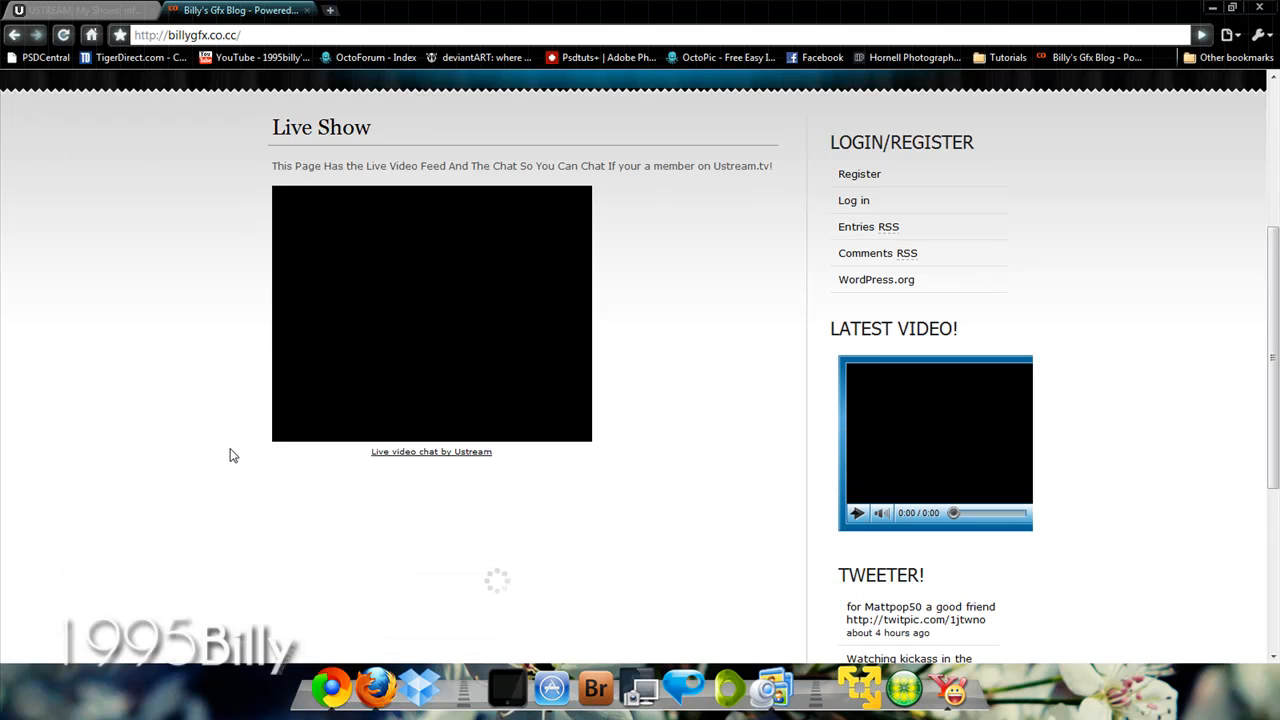
{"action": "mouse_move", "coordinate": [348, 252]}
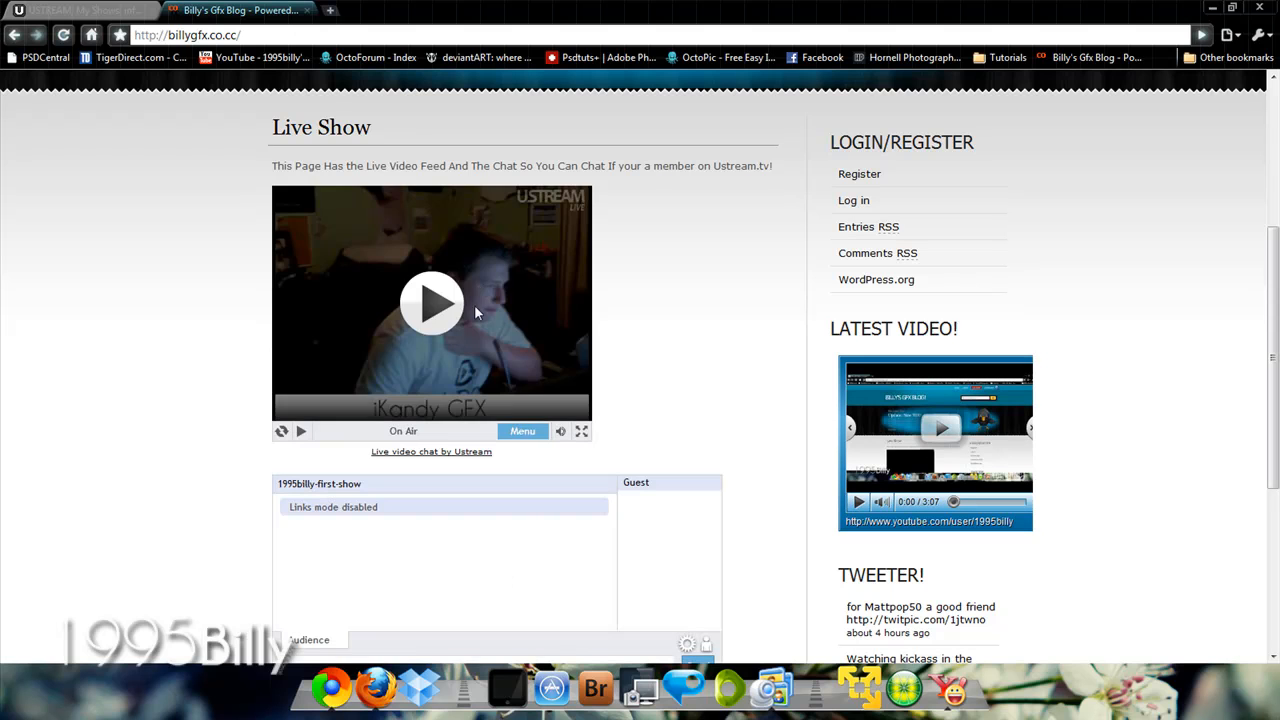
{"action": "left_click", "coordinate": [432, 304]}
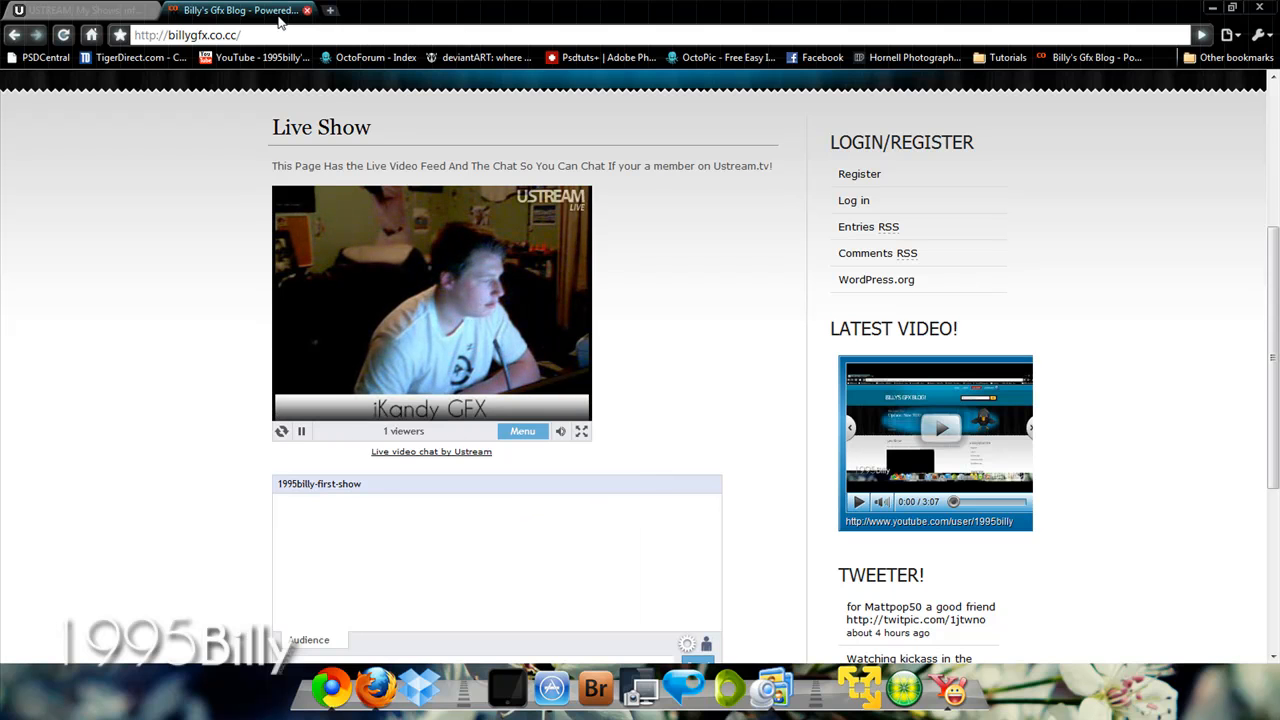
{"action": "left_click", "coordinate": [76, 10]}
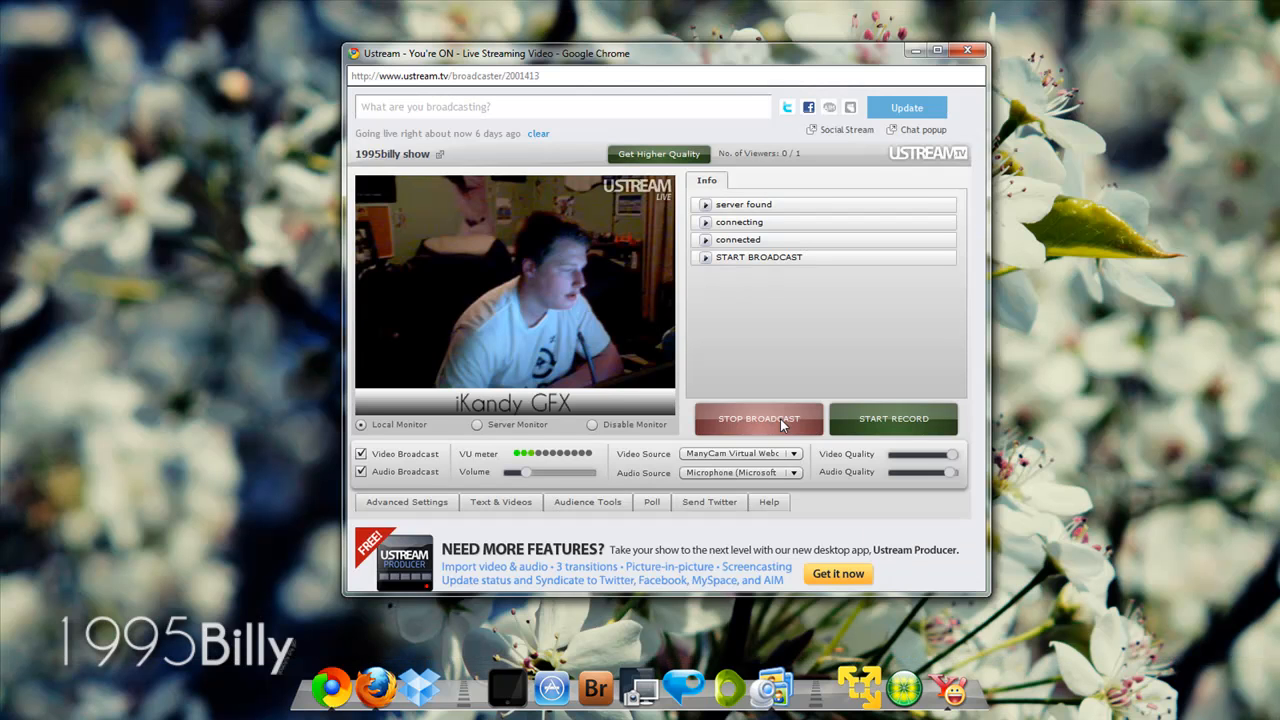
Stop the Ustream broadcast and close the ManyCam Options window.
{"action": "left_click", "coordinate": [758, 418]}
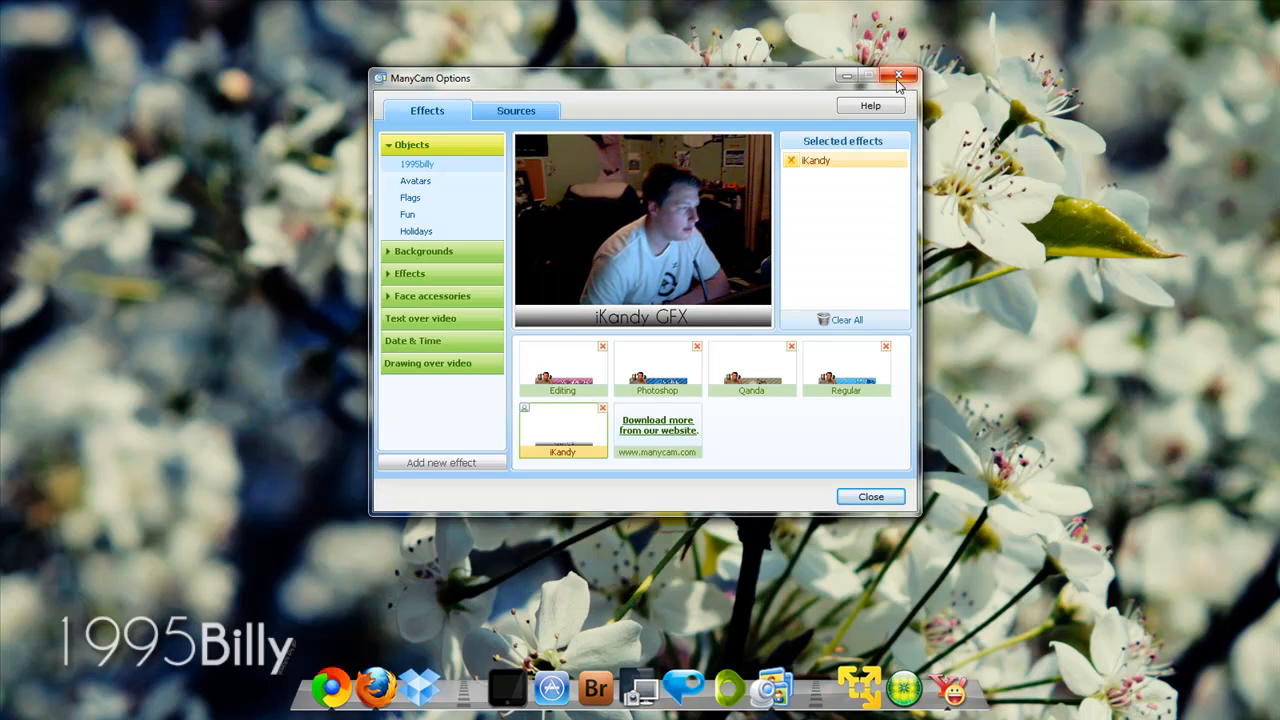
{"action": "left_click", "coordinate": [898, 76]}
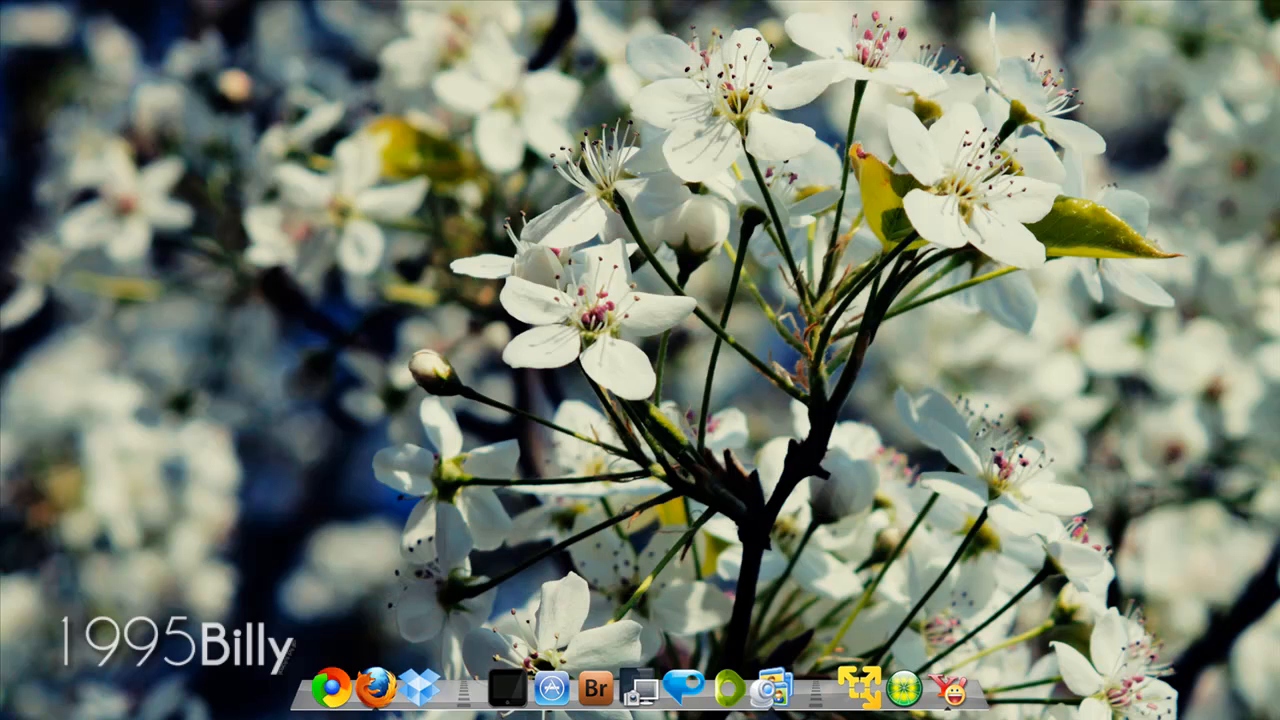